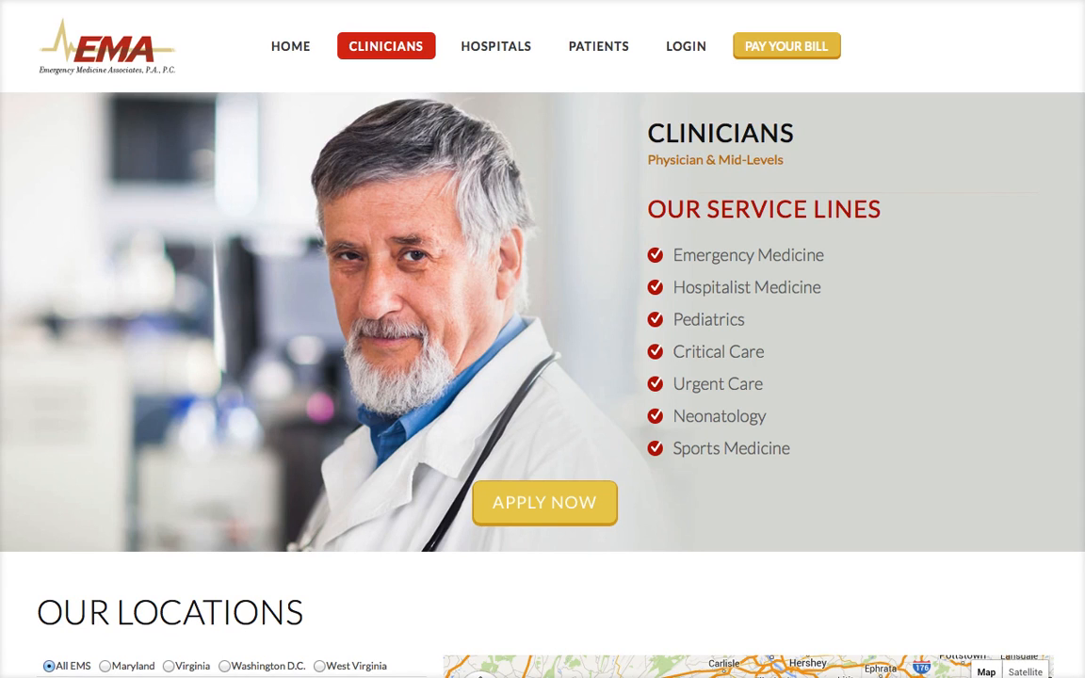
Step: Go from the live Clinicians page to the Apply Now application page
scroll("down", 3)
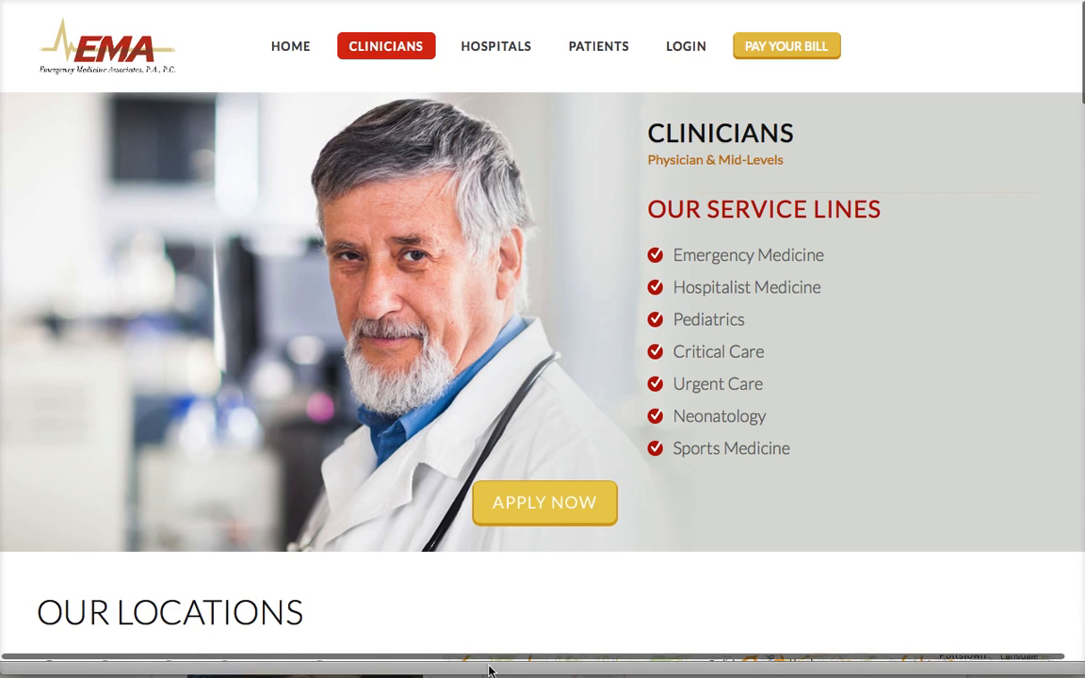
left_click(545, 501)
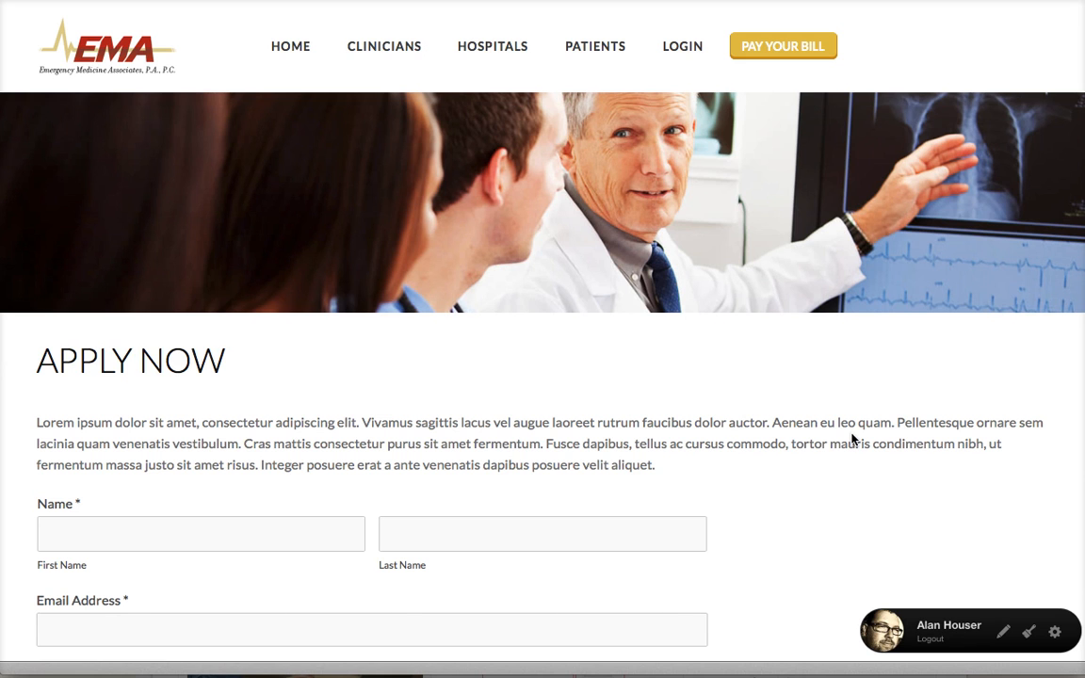
mouse_move(852, 442)
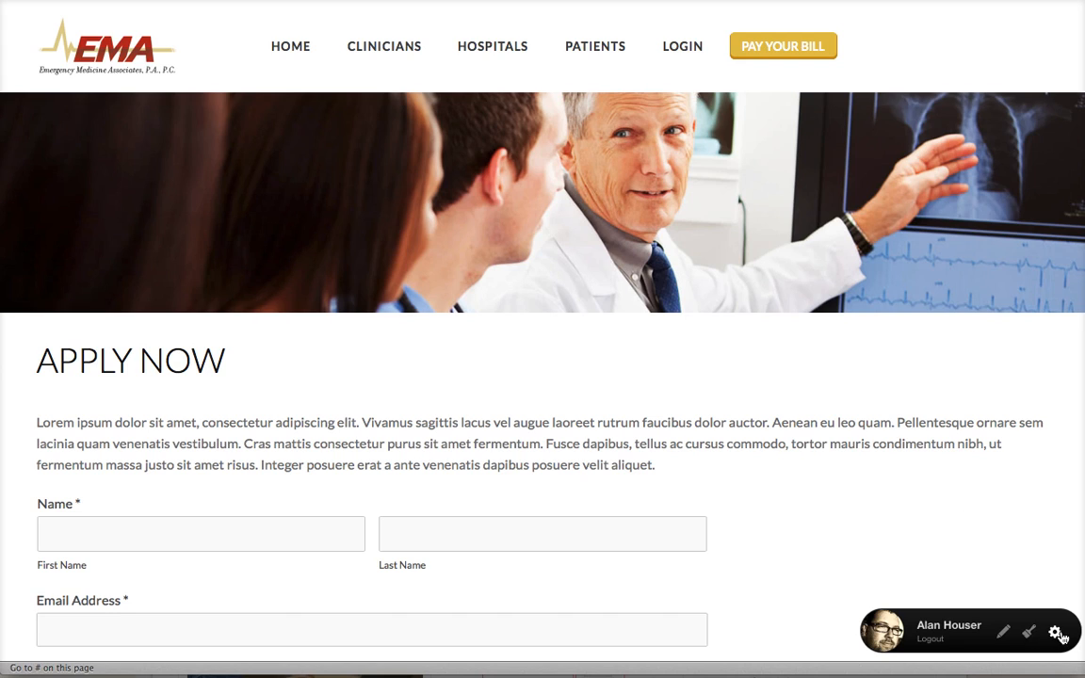
Step: Edit the Apply Now page, narrow its intro text column by dragging, and save the page
left_click(1055, 633)
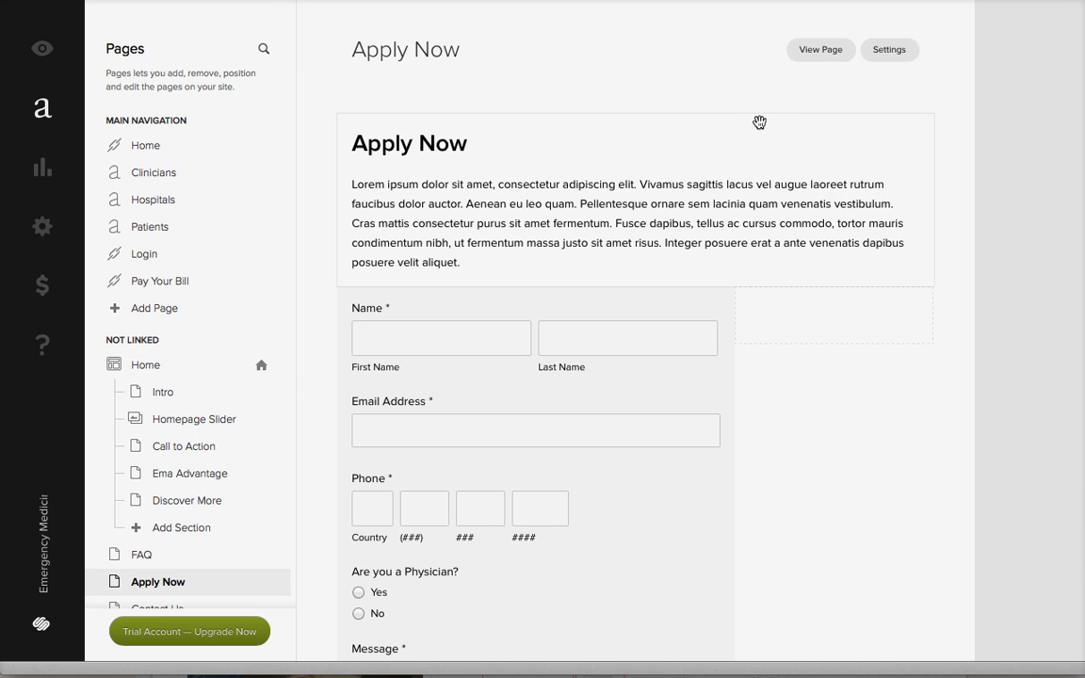
left_click_drag(761, 123, 649, 292)
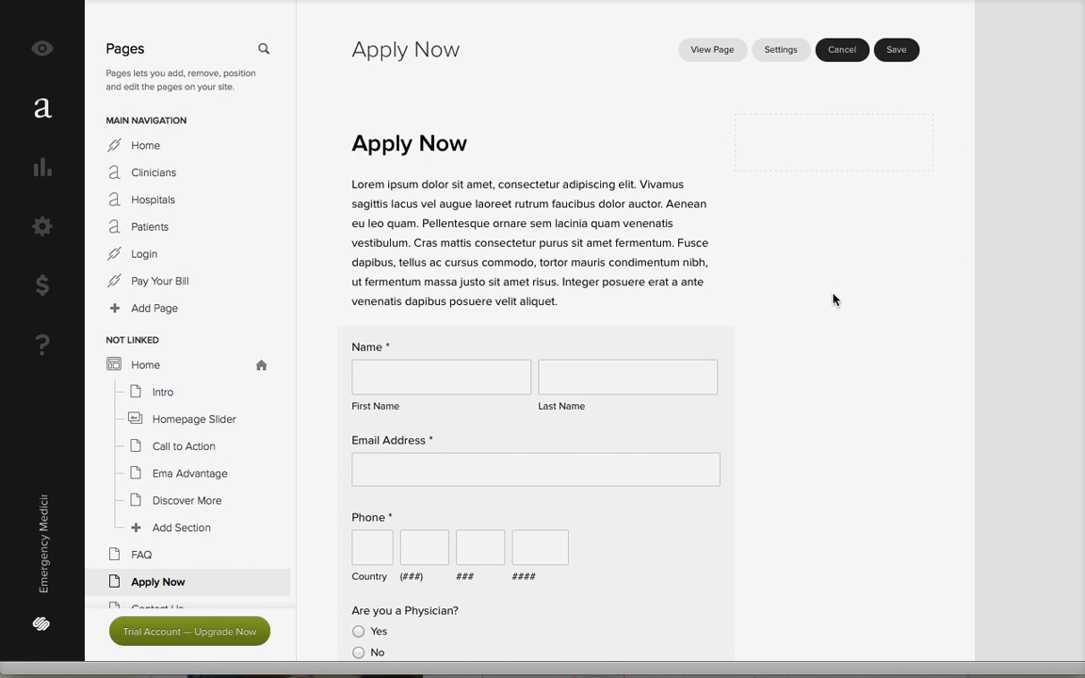
left_click(411, 143)
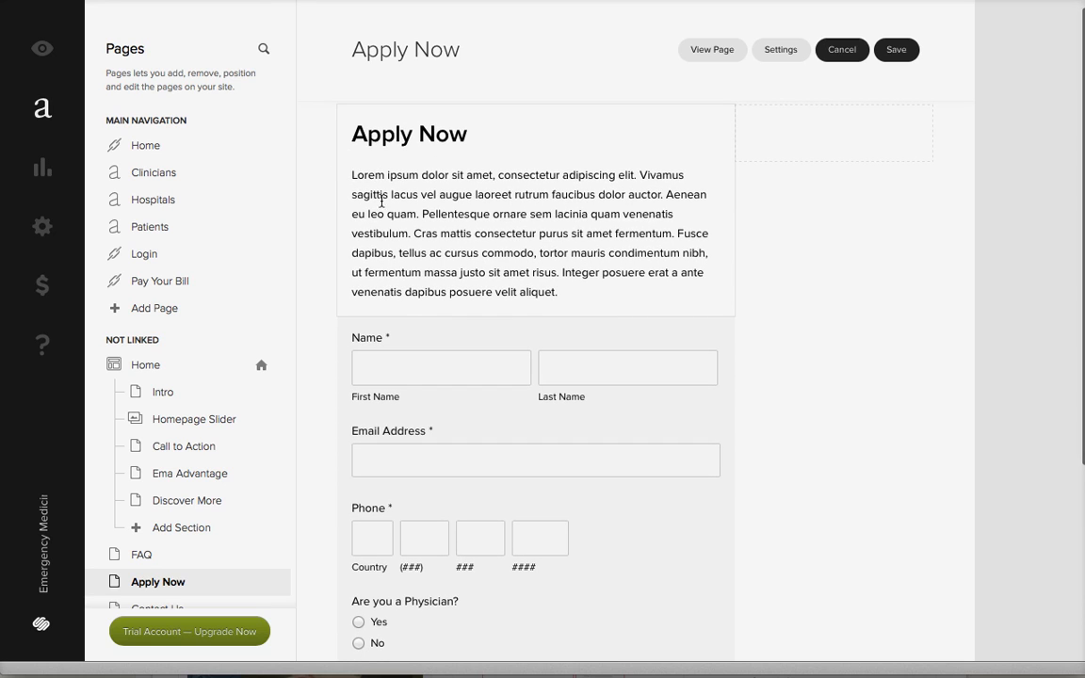
scroll("down", 3)
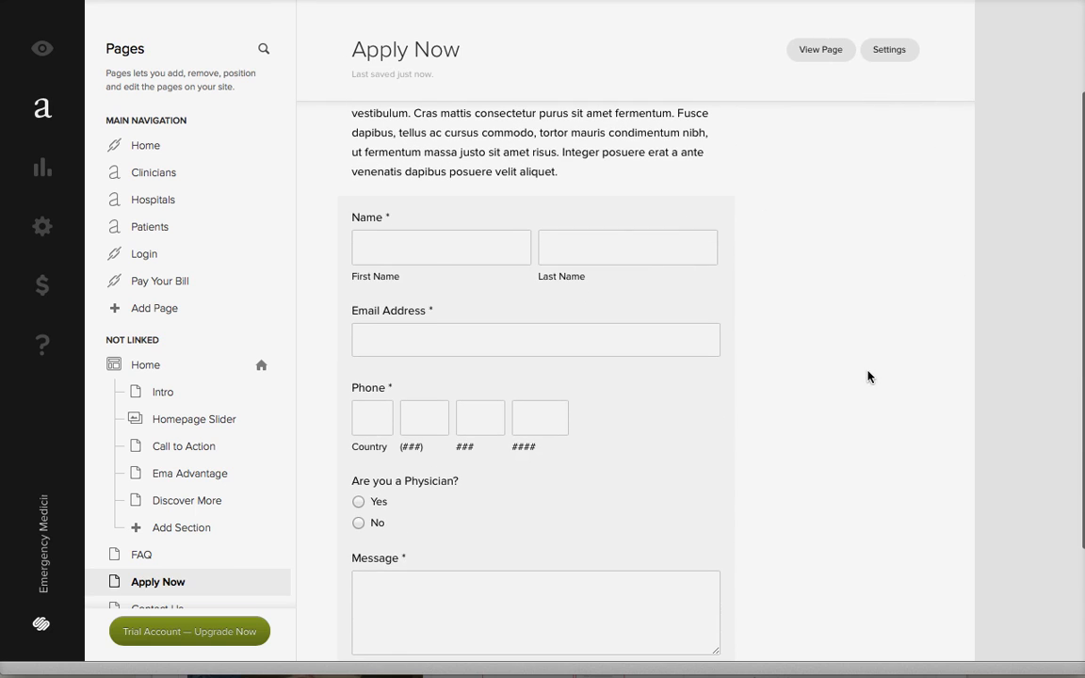
Step: Add a new Line divider field to the Application Form after Message
scroll("down", 3)
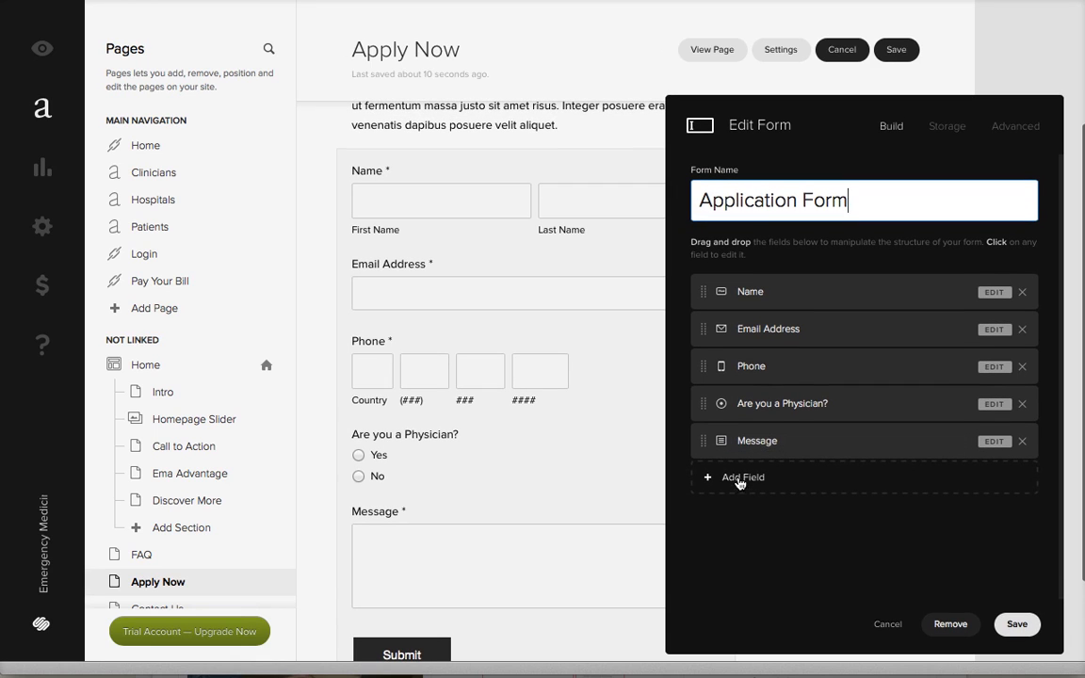
left_click(742, 479)
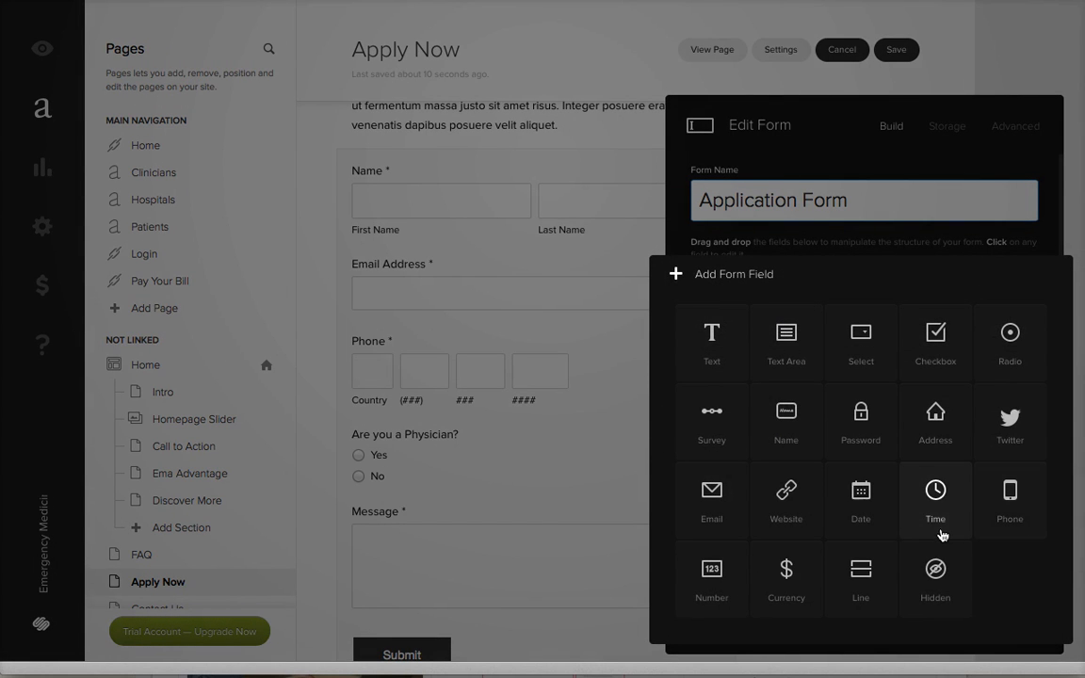
mouse_move(859, 578)
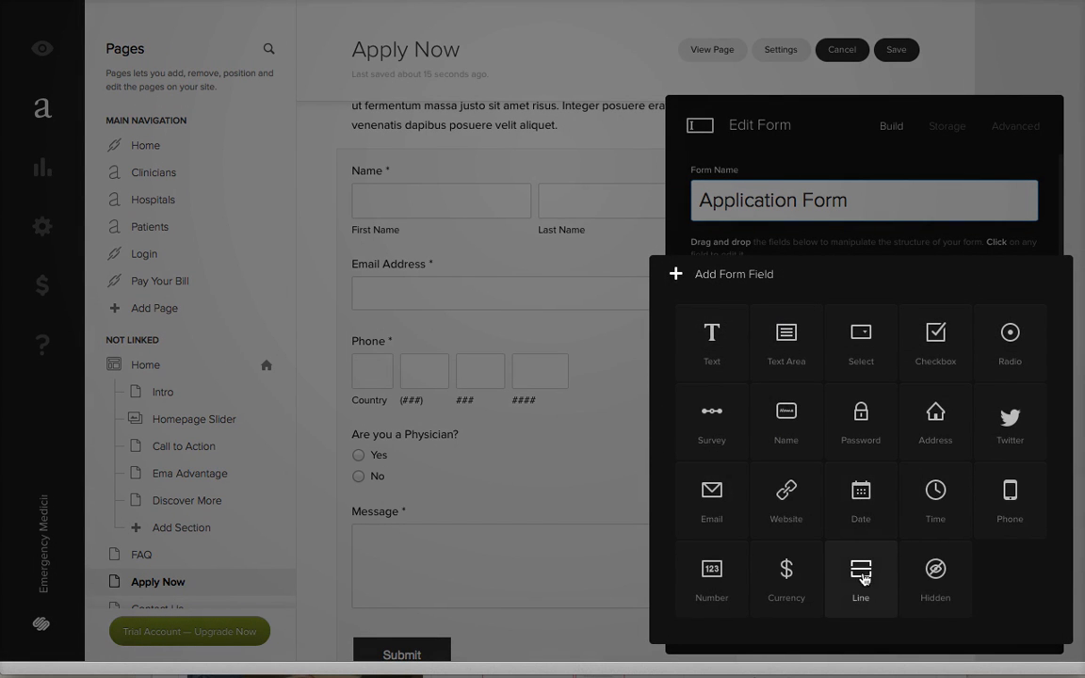
left_click(859, 576)
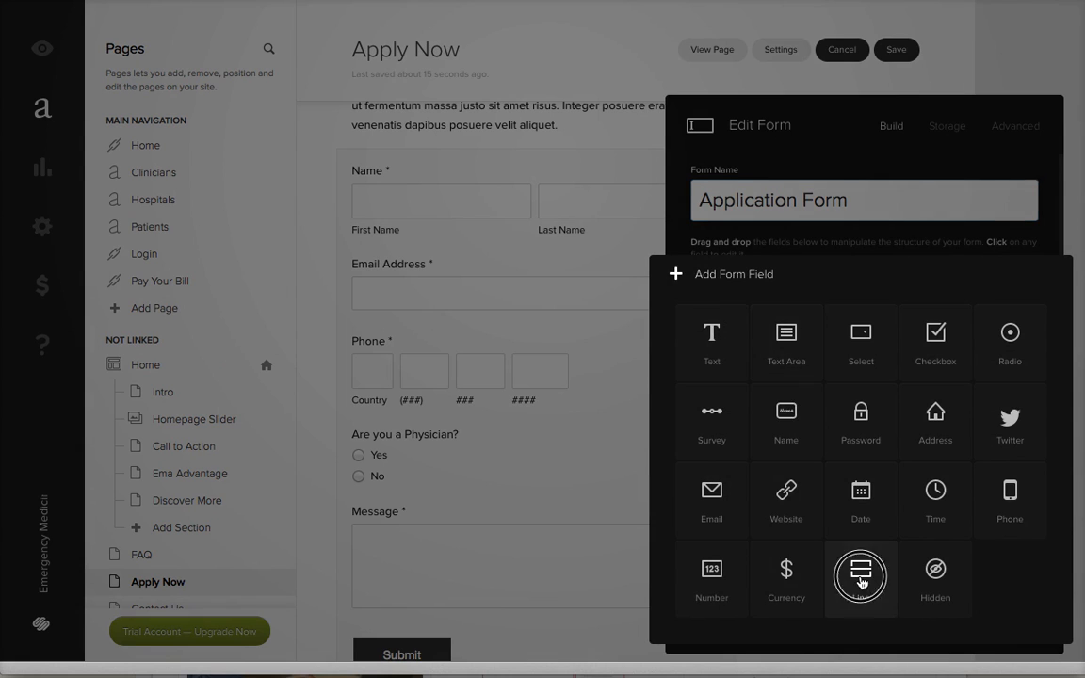
left_click(859, 577)
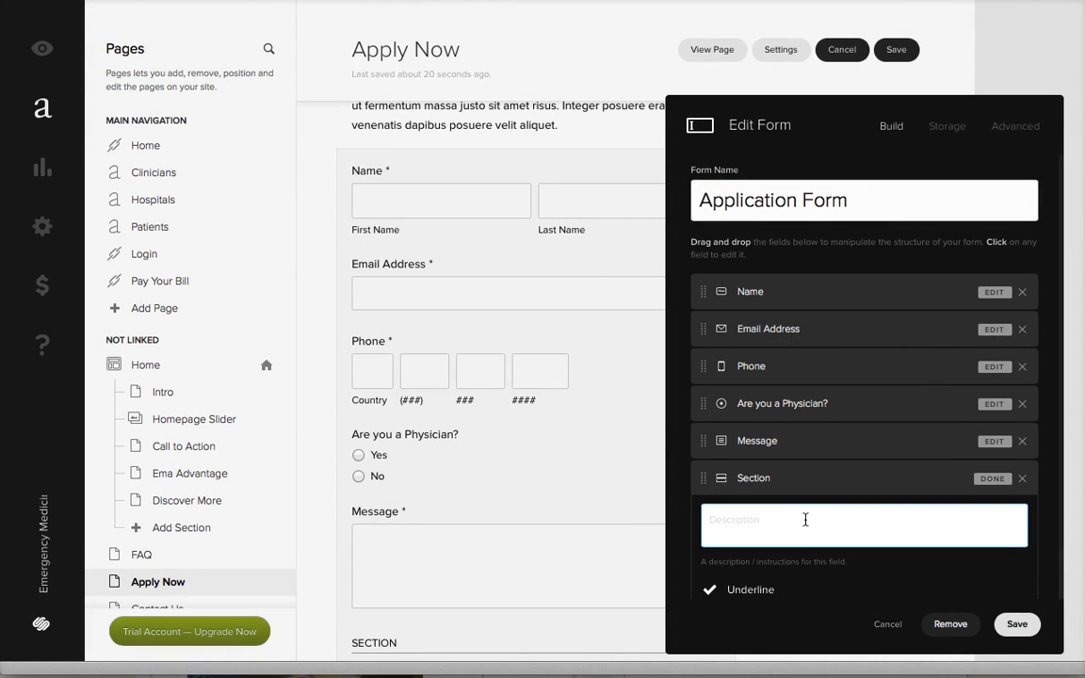
Step: Describe the divider as 'You will be prompted... to submit your resume. Thank you!' and save the form
type("You will be prompted in the next screen to")
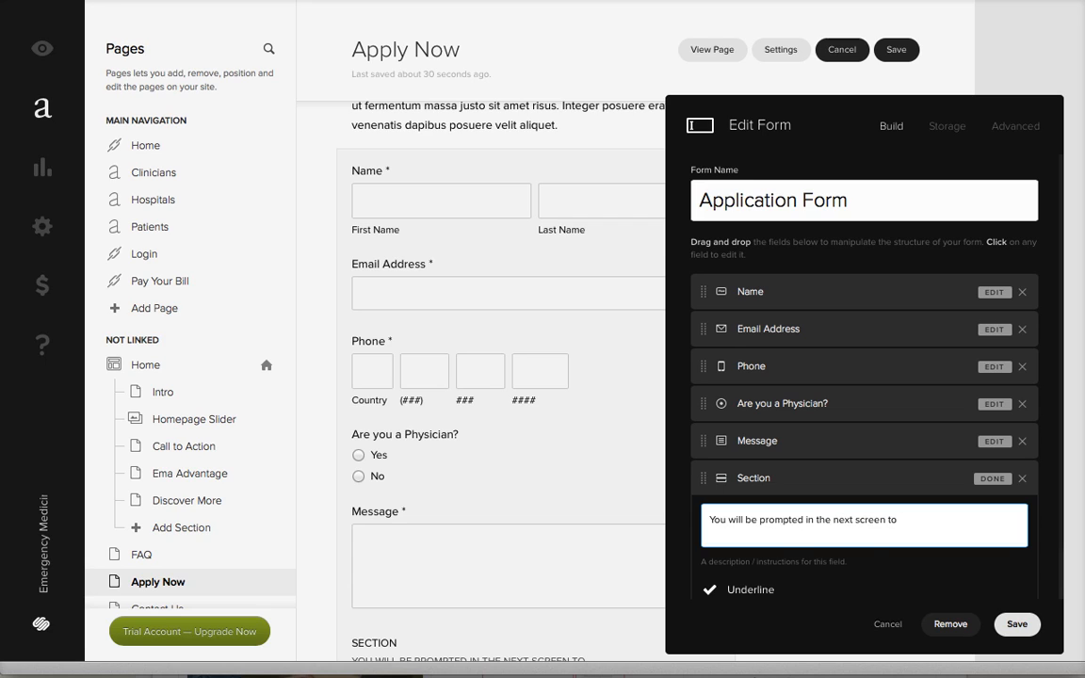
key("BackSpace")
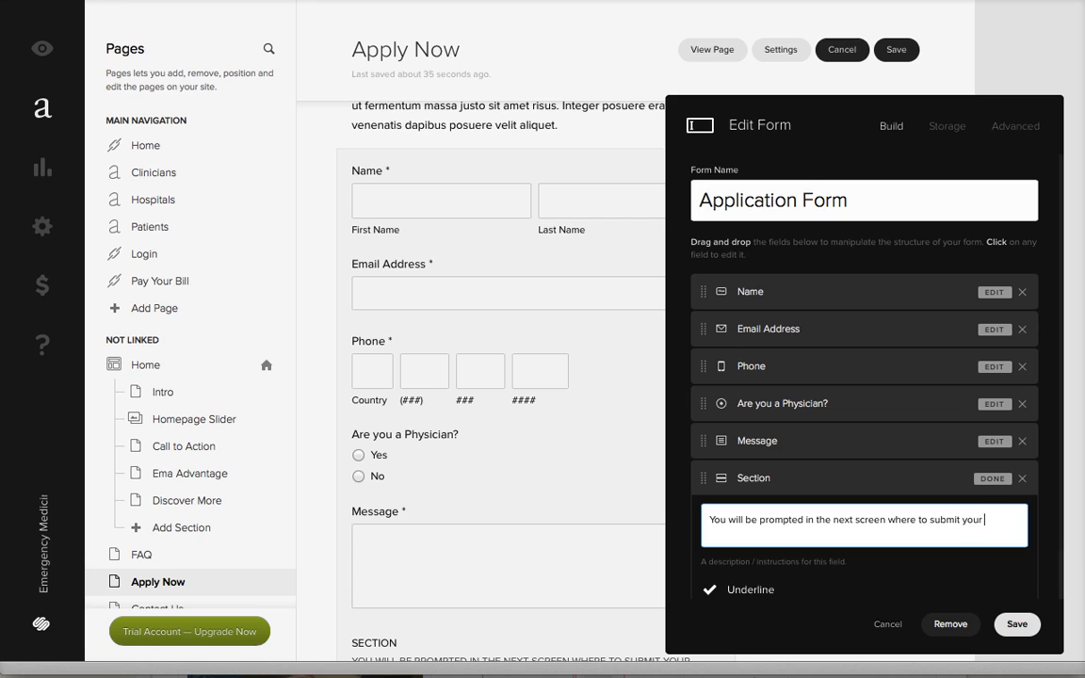
type("resume.")
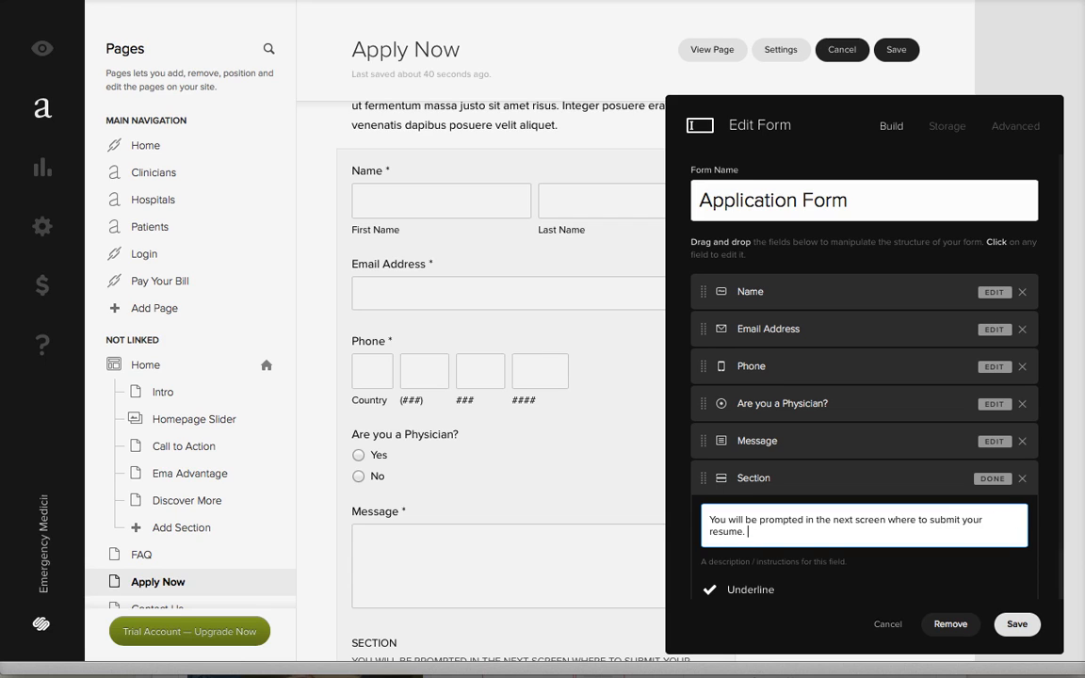
type("Thank")
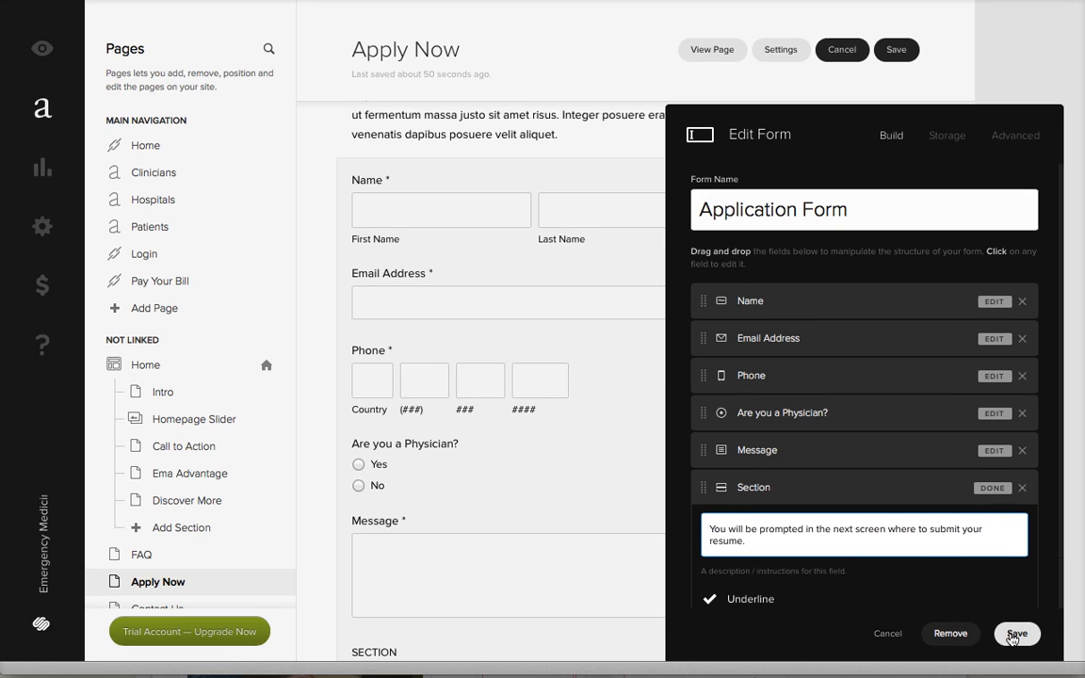
left_click(1018, 633)
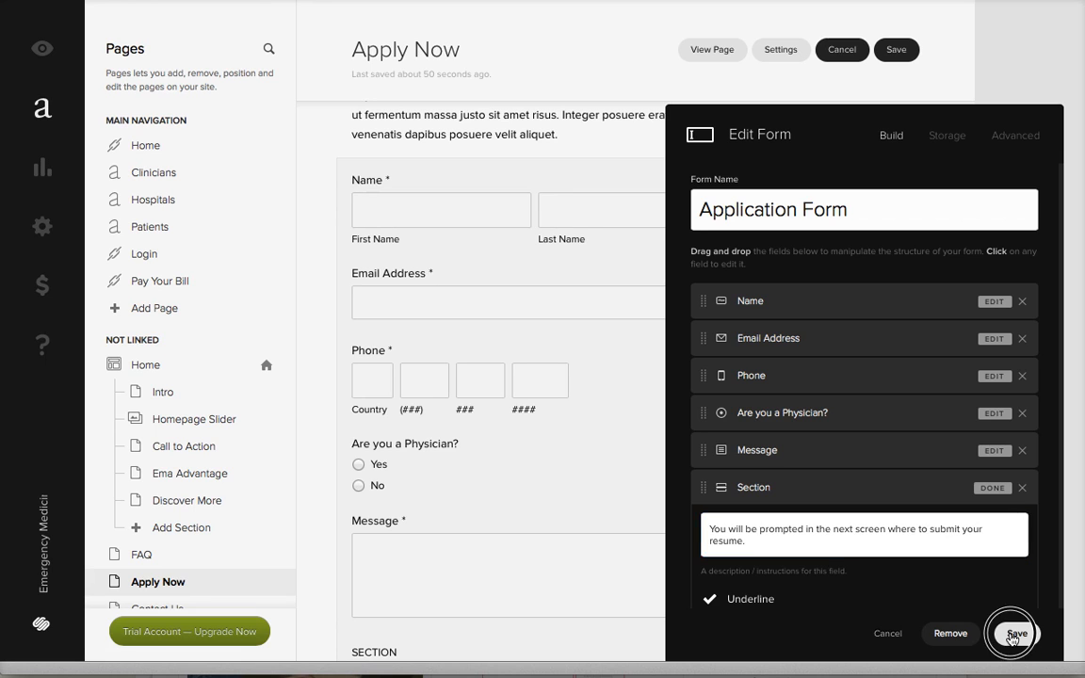
left_click(1013, 633)
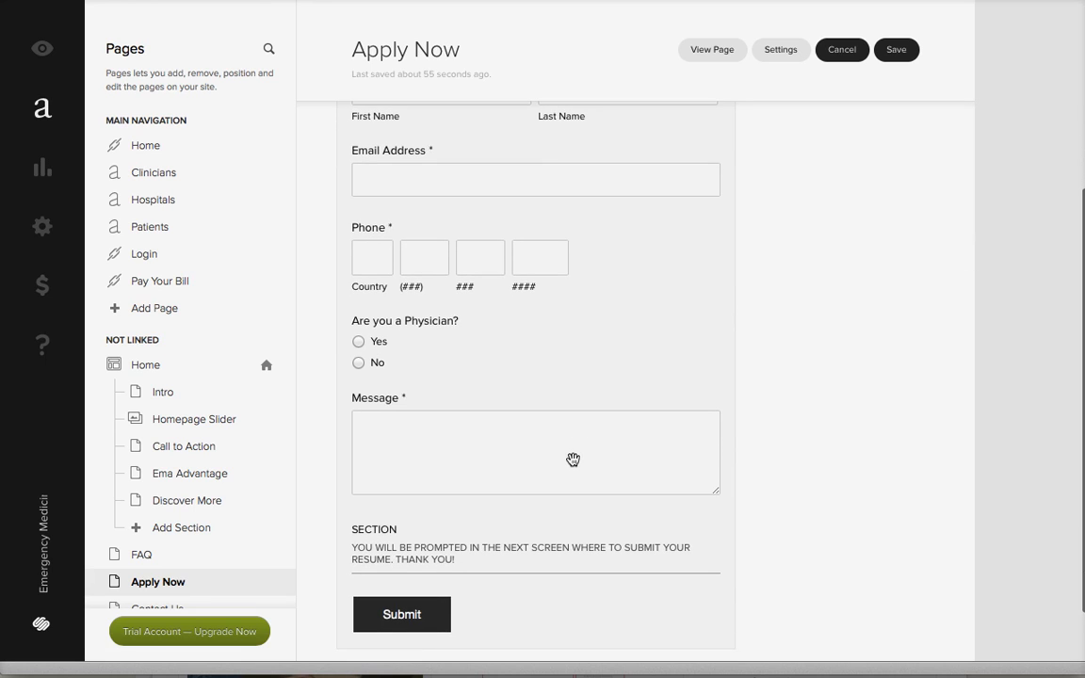
mouse_move(569, 547)
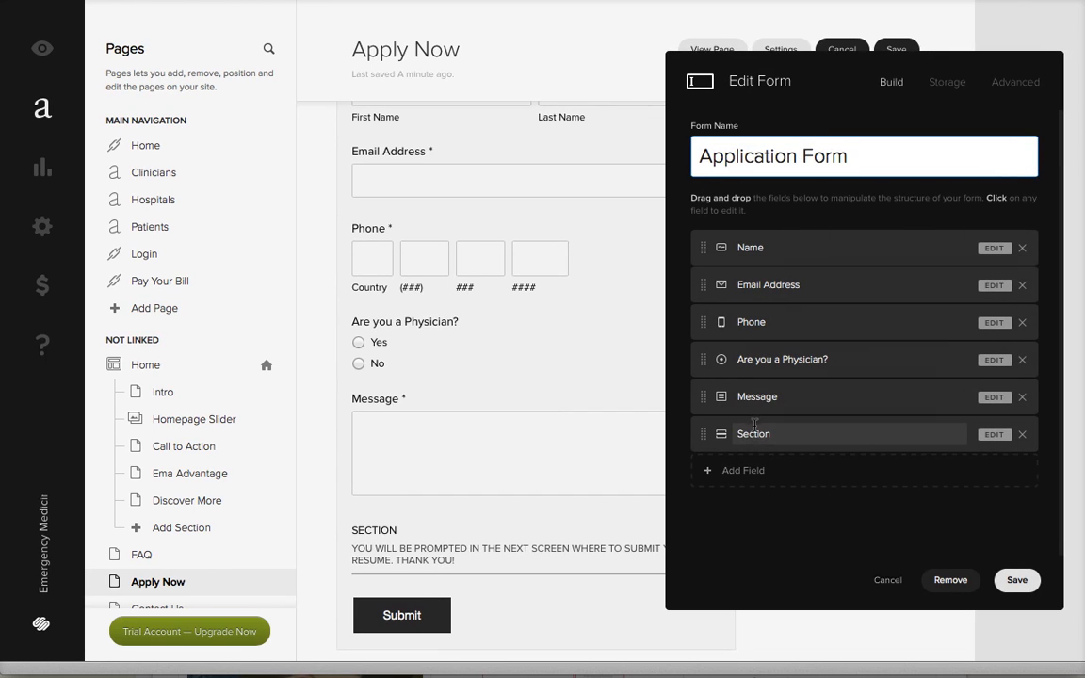
Step: Retitle the divider 'You will be prompted in the next screen where to submit your resume.', clear the description, and save
double_click(754, 434)
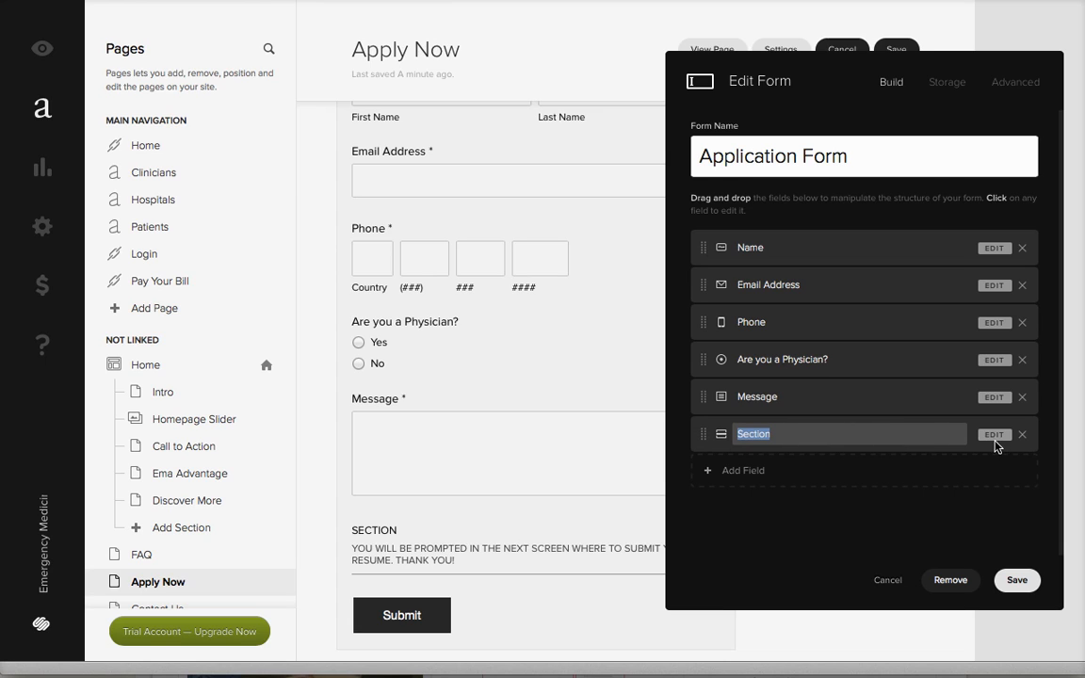
left_click(995, 433)
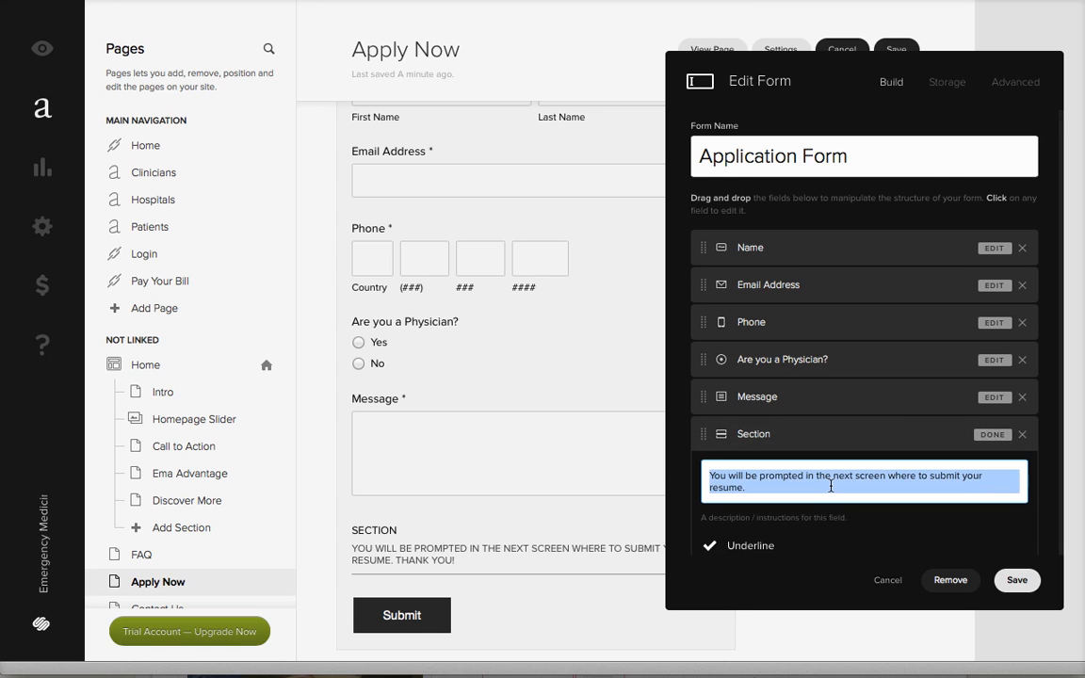
type("Thank you!")
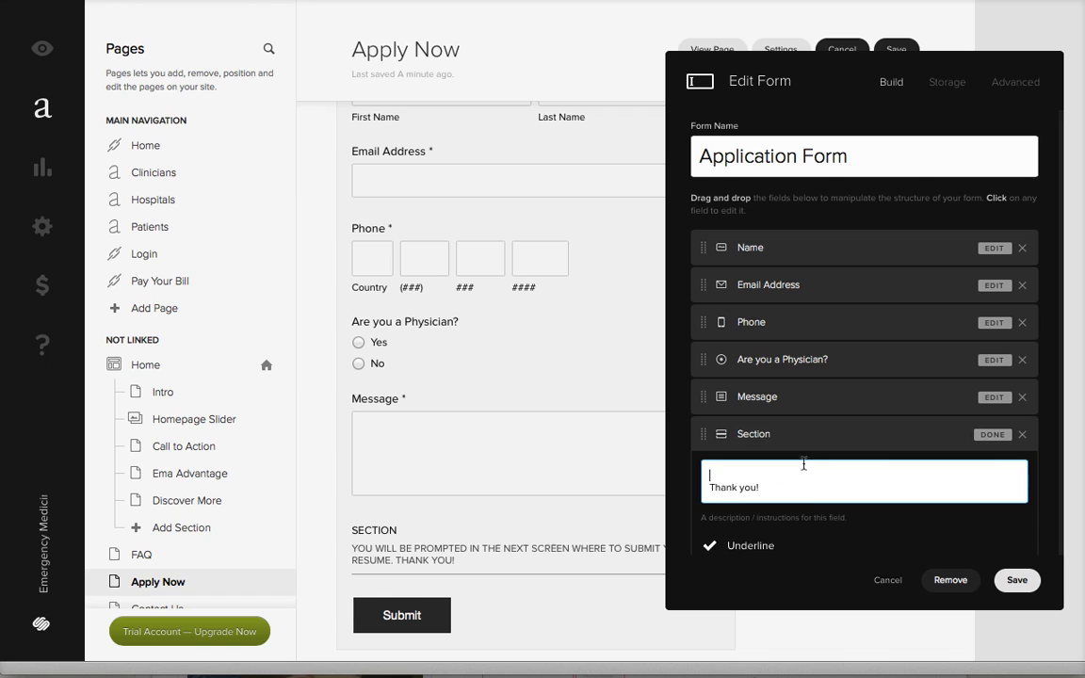
triple_click(733, 486)
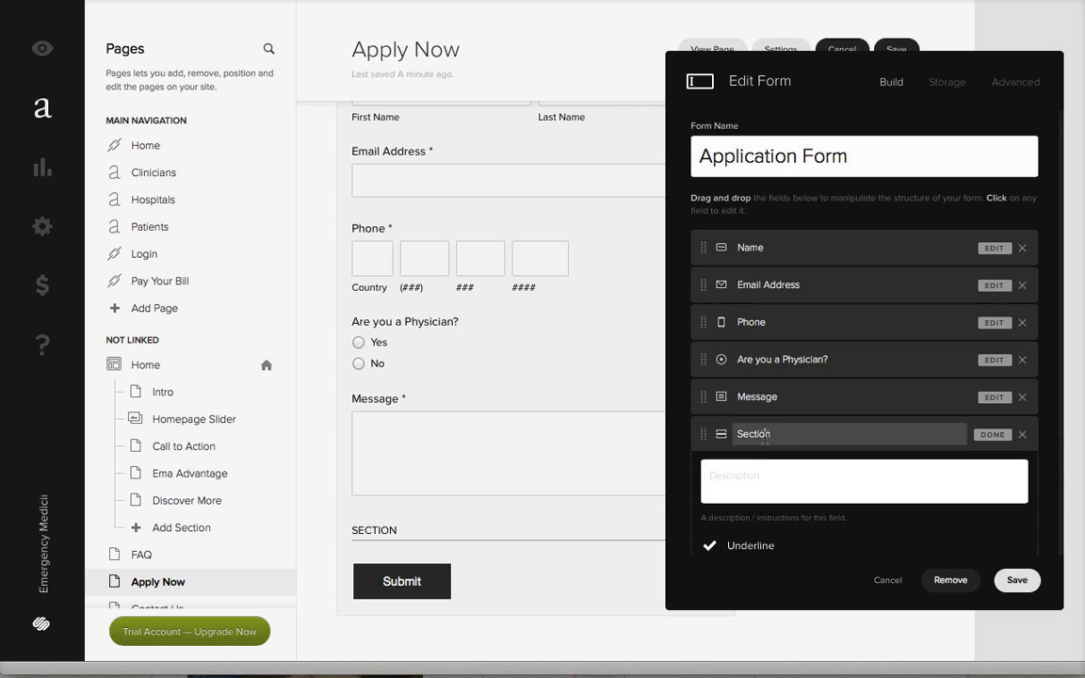
type("You will be prompted in the next screen where to submit your resume.")
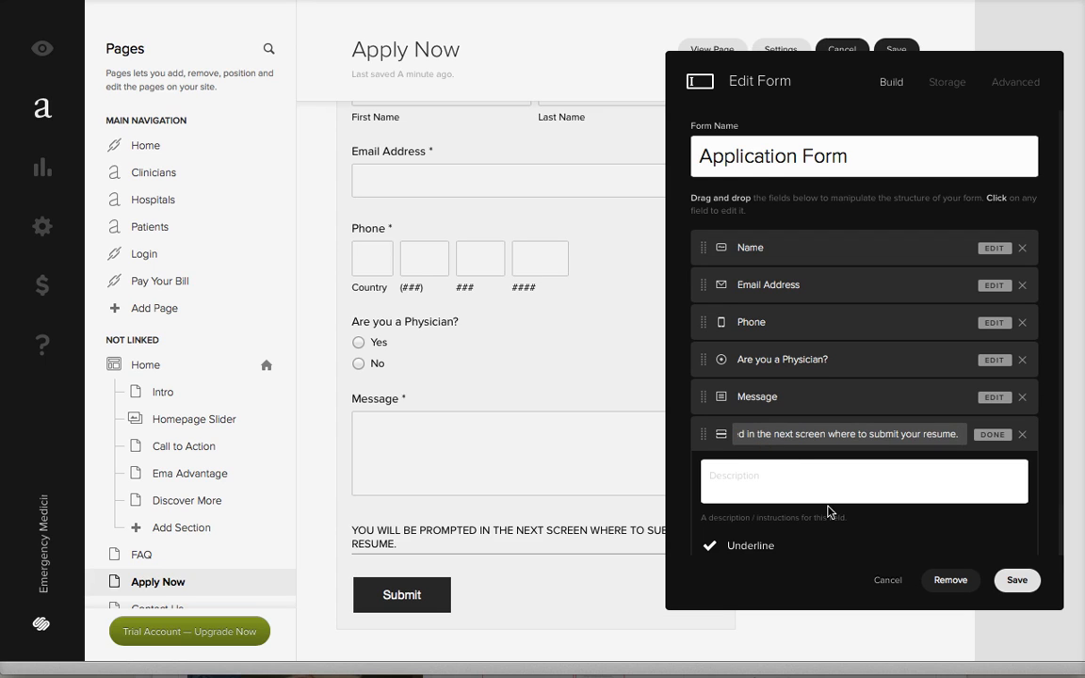
mouse_move(1017, 580)
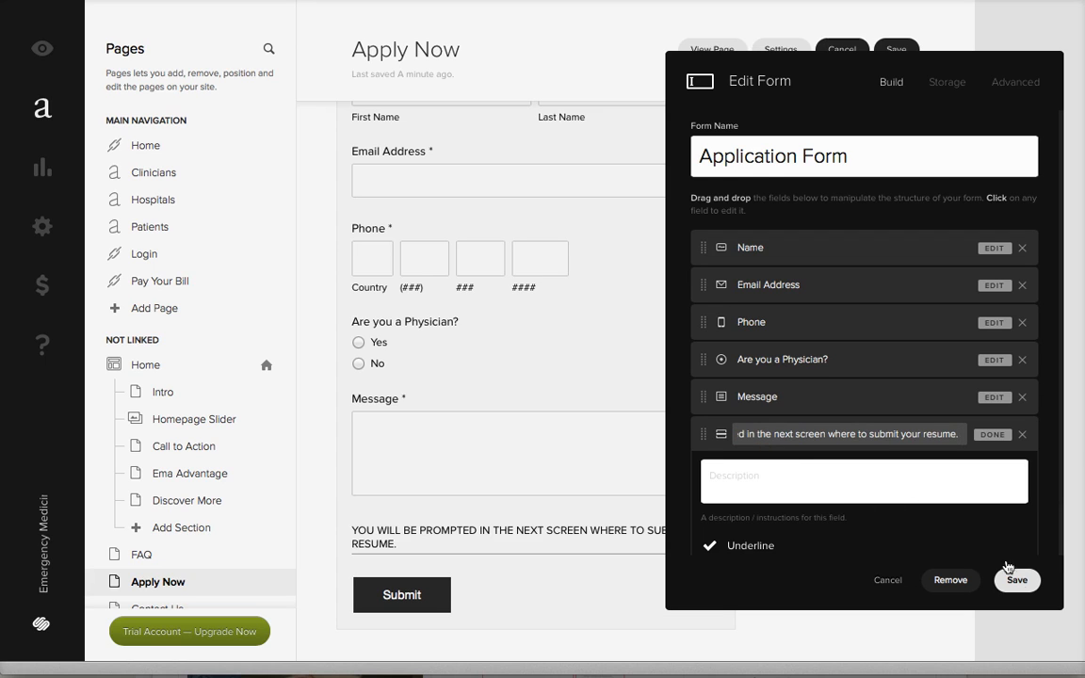
left_click(1017, 580)
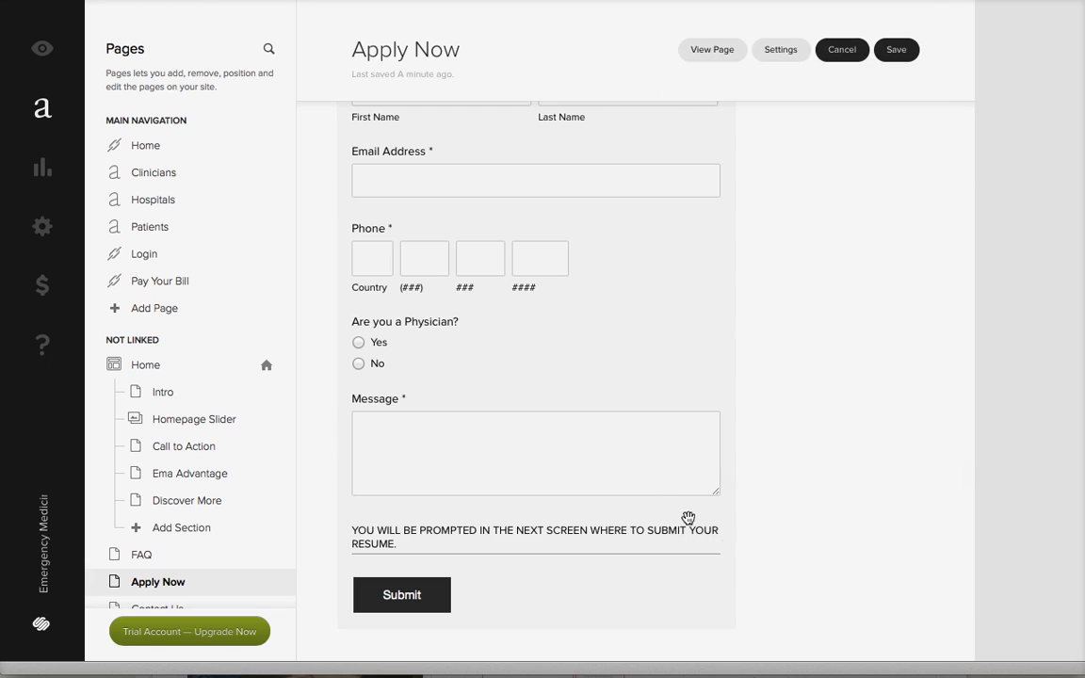
left_click(535, 452)
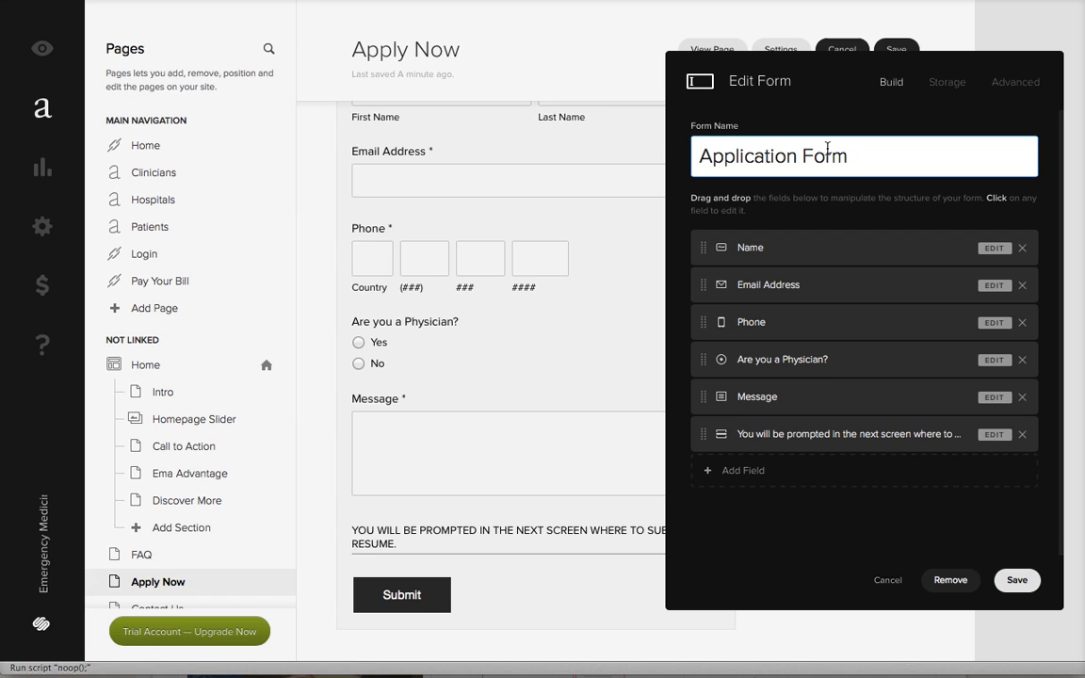
Step: Review the form's Storage options, then show its Advanced submit settings
left_click(946, 83)
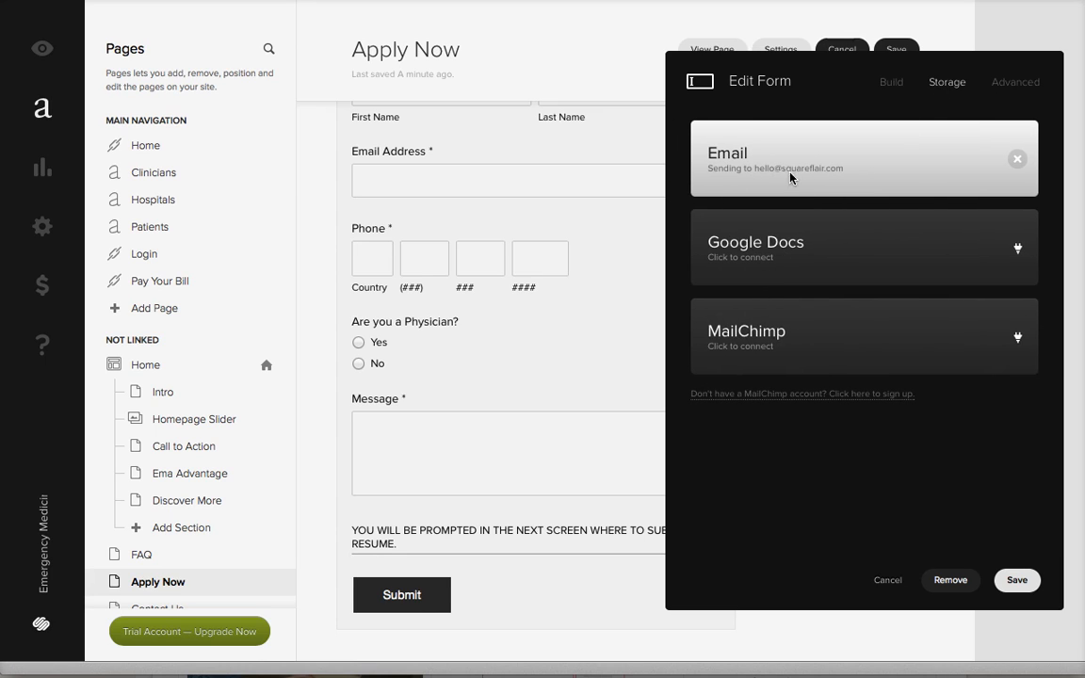
mouse_move(777, 158)
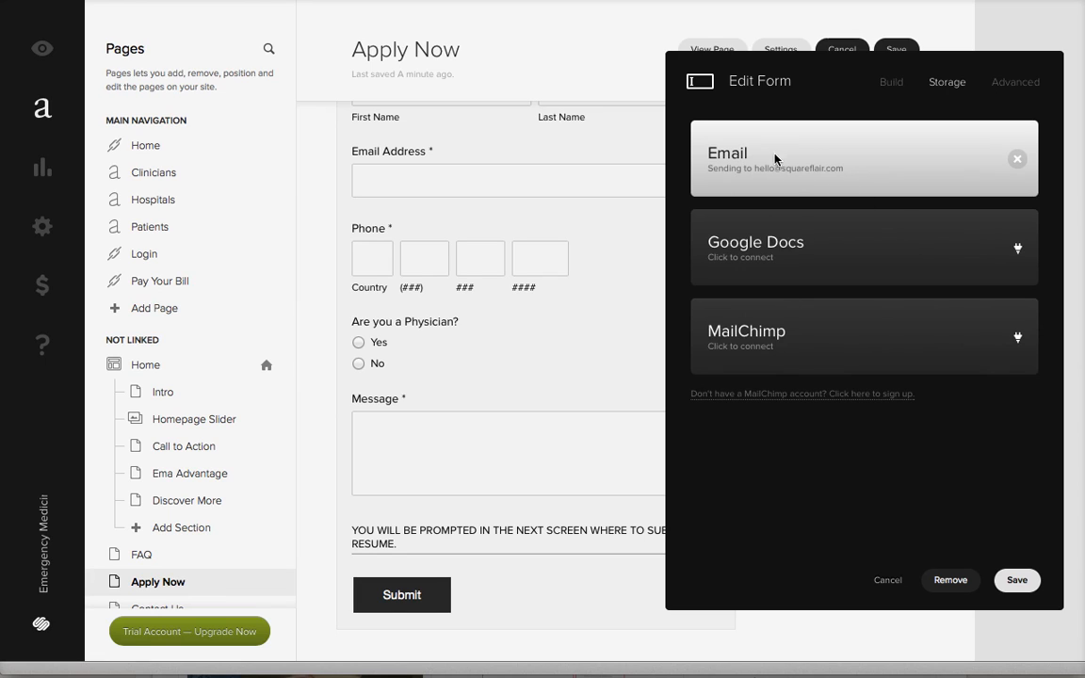
mouse_move(731, 256)
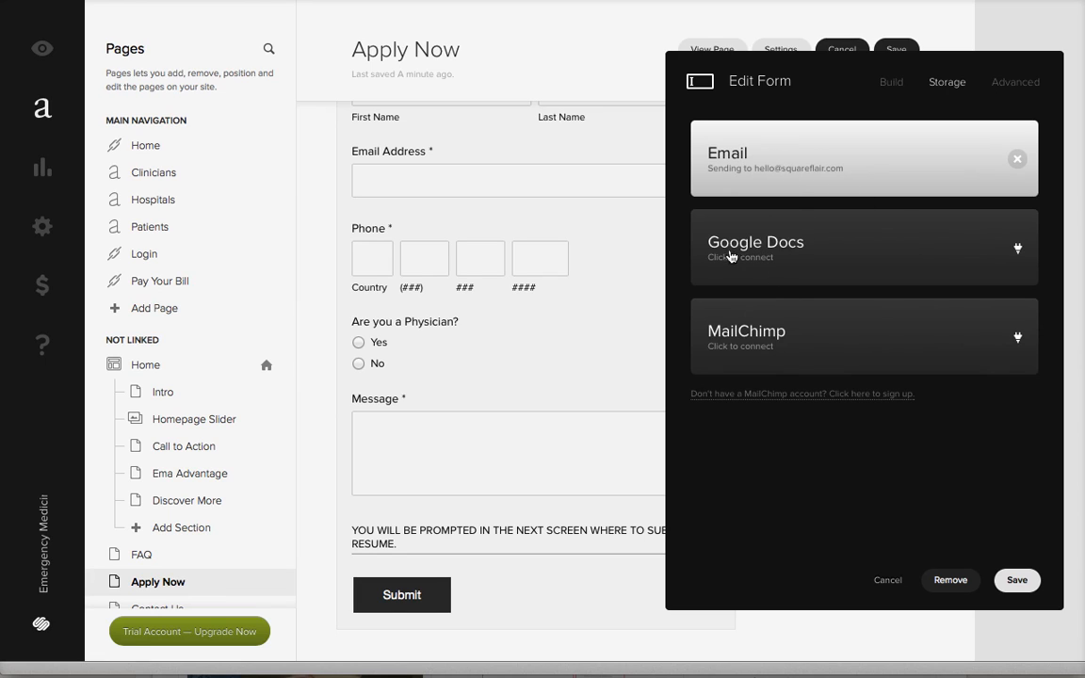
mouse_move(794, 260)
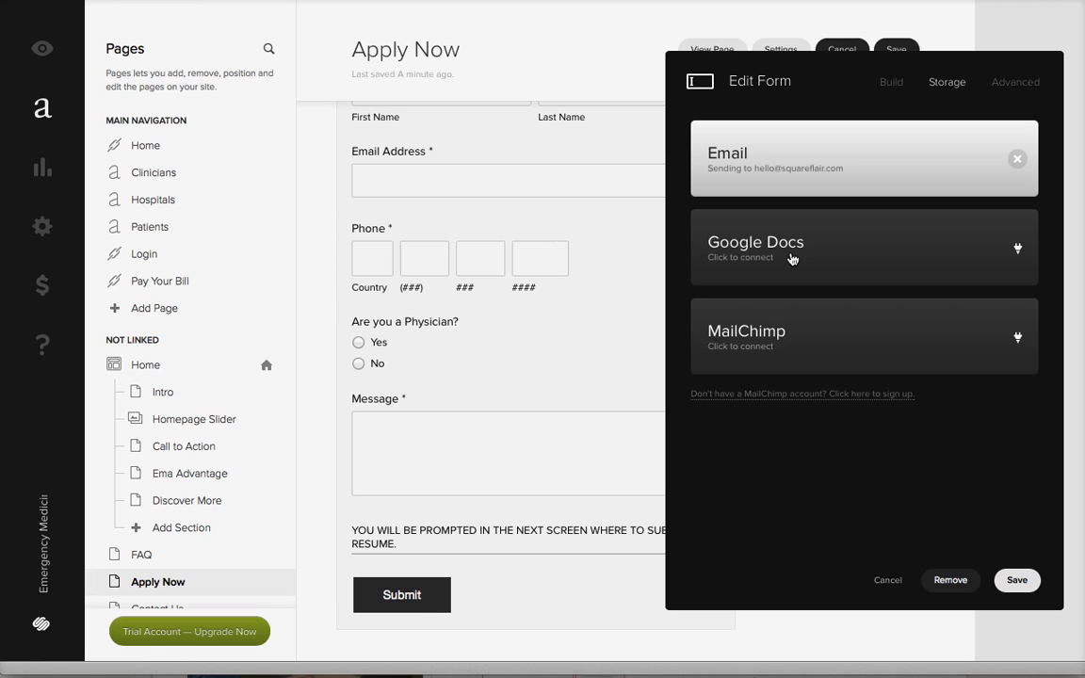
mouse_move(614, 302)
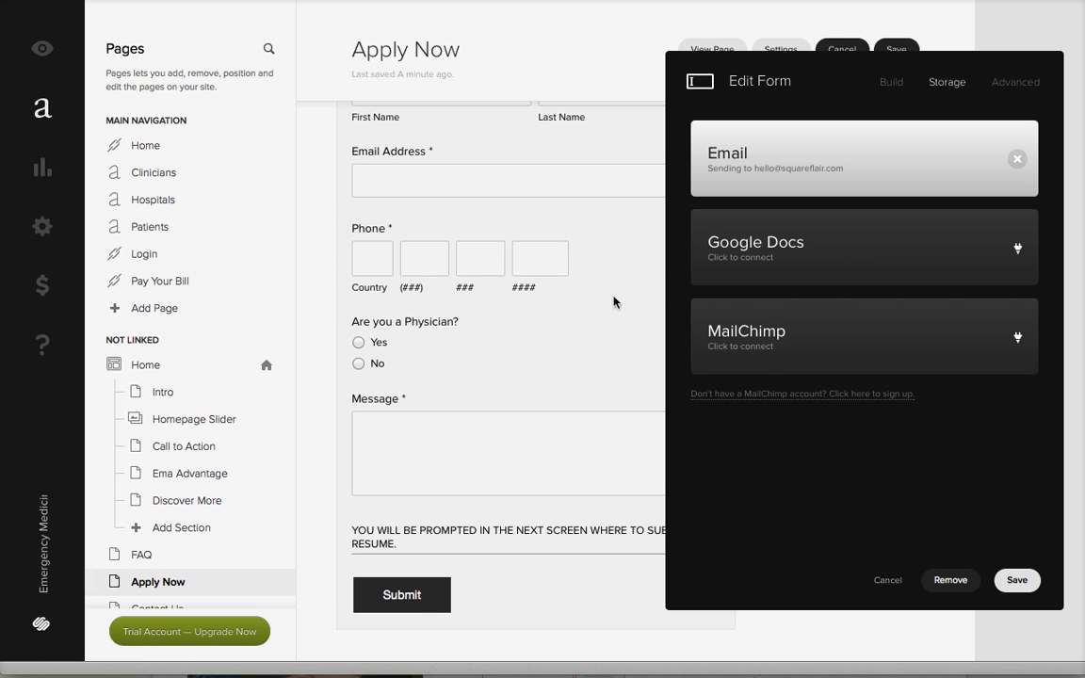
mouse_move(631, 544)
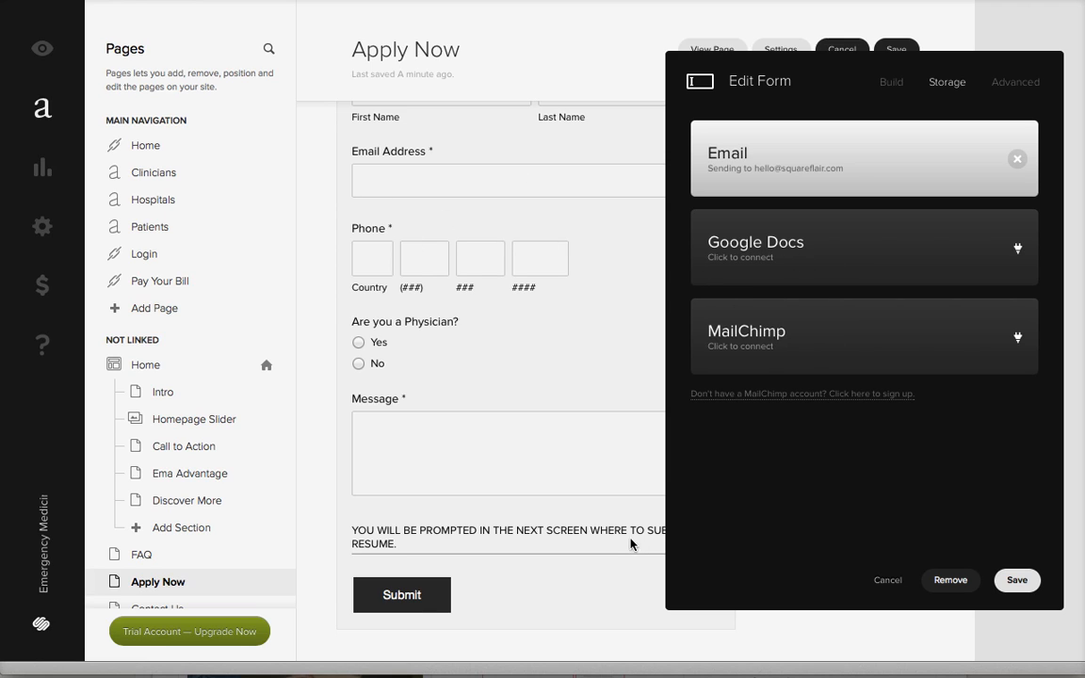
mouse_move(859, 277)
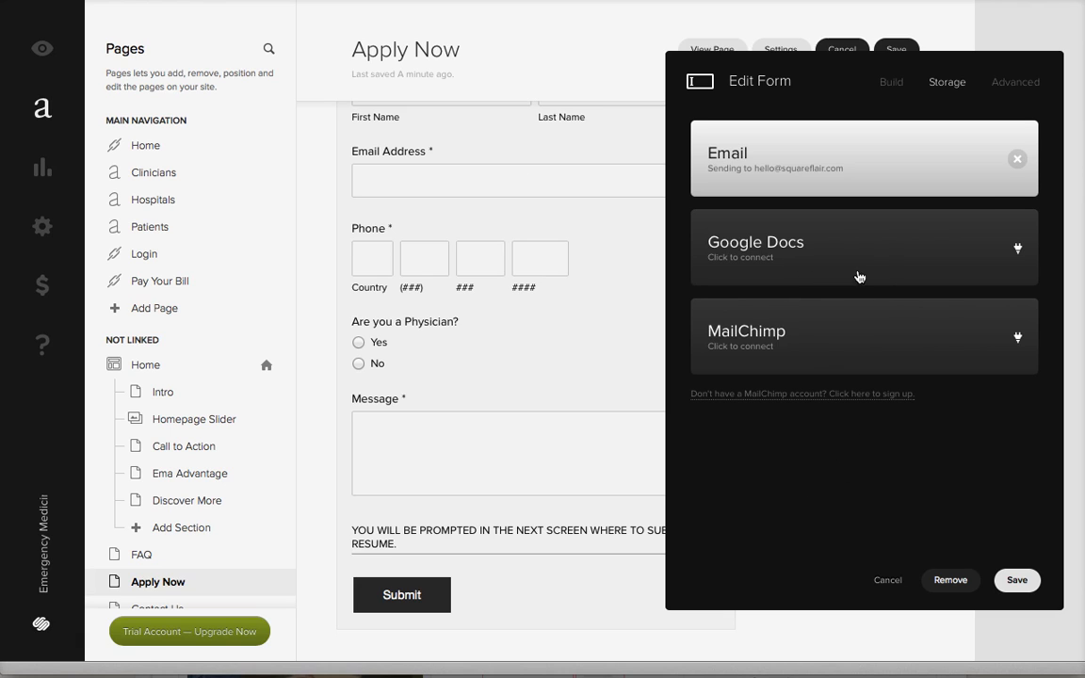
left_click(1016, 83)
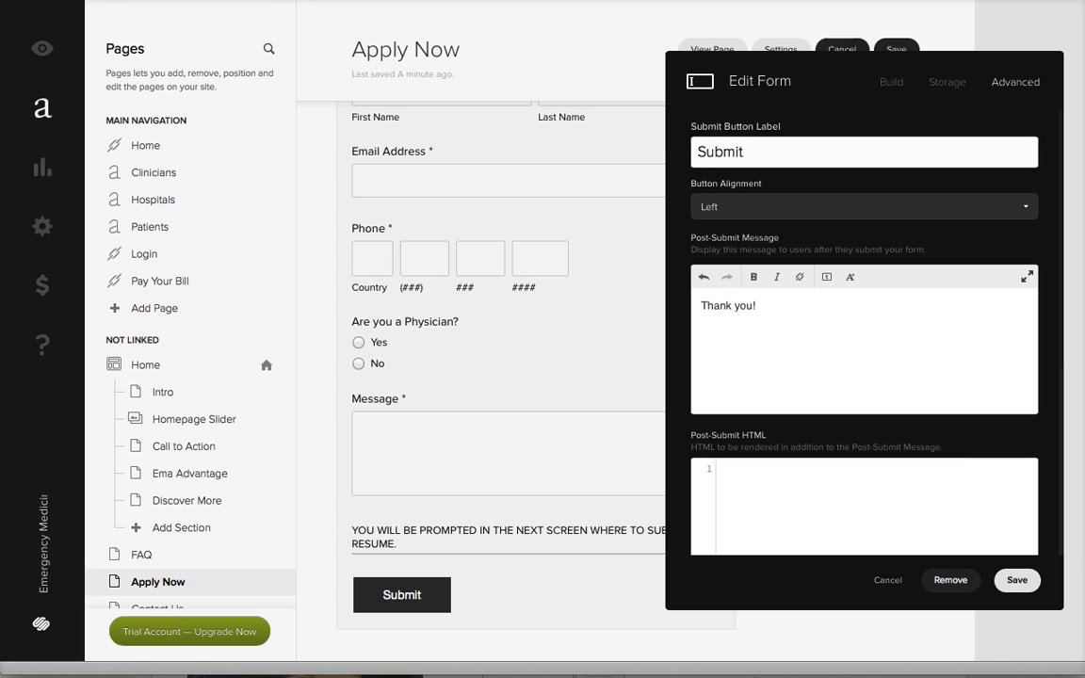
type("Please")
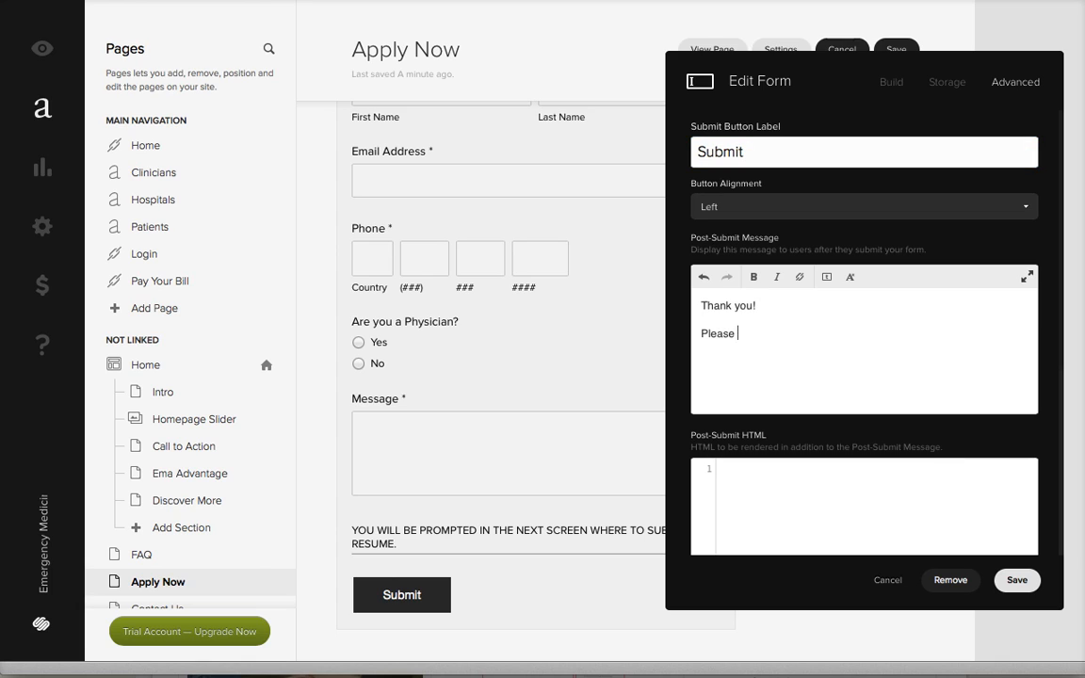
type("send us")
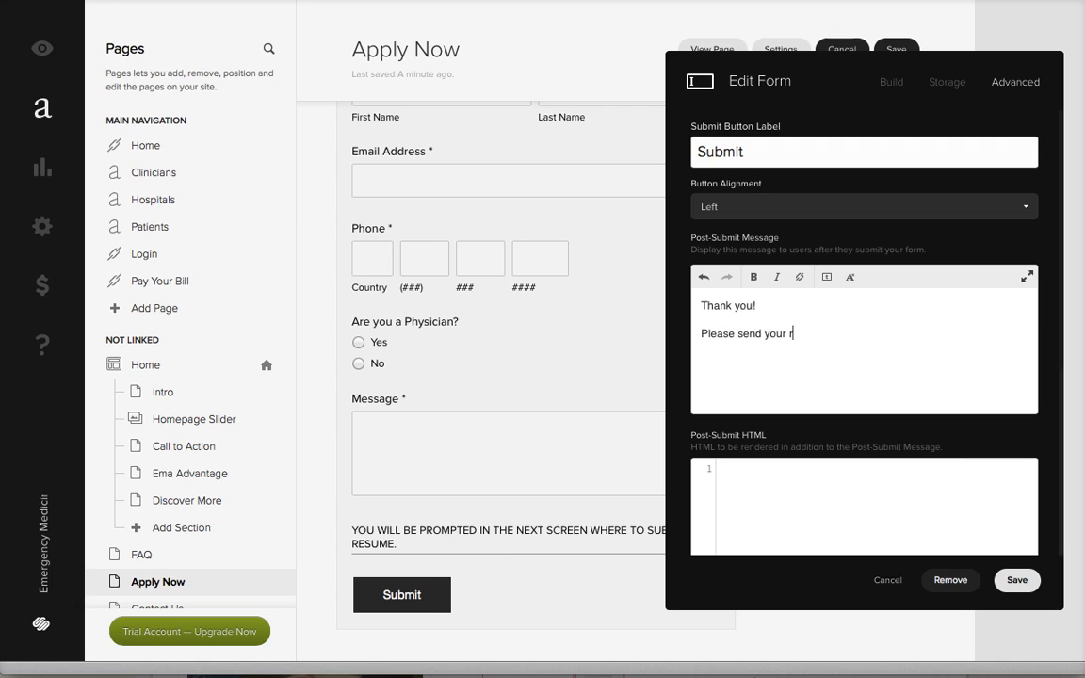
type("esume to:")
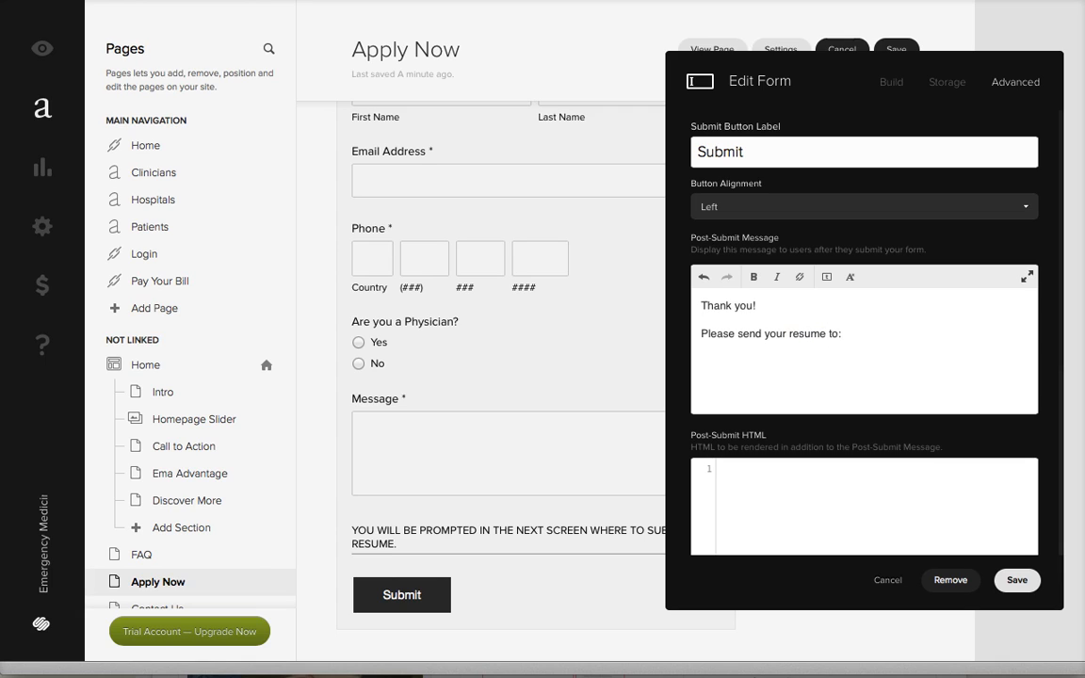
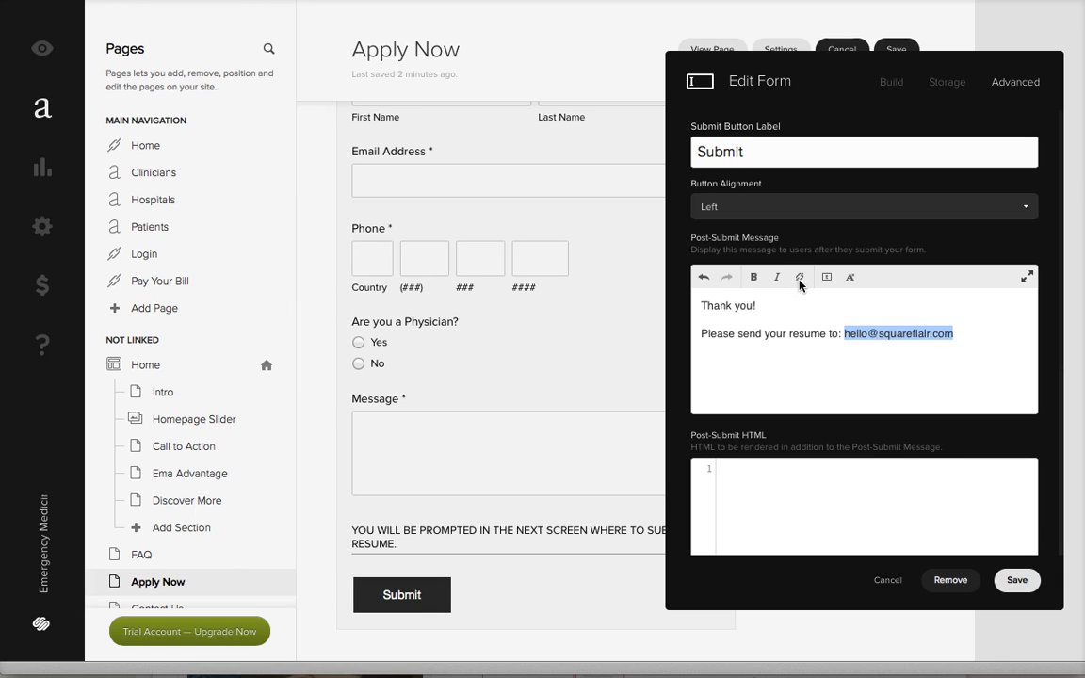
left_click(799, 277)
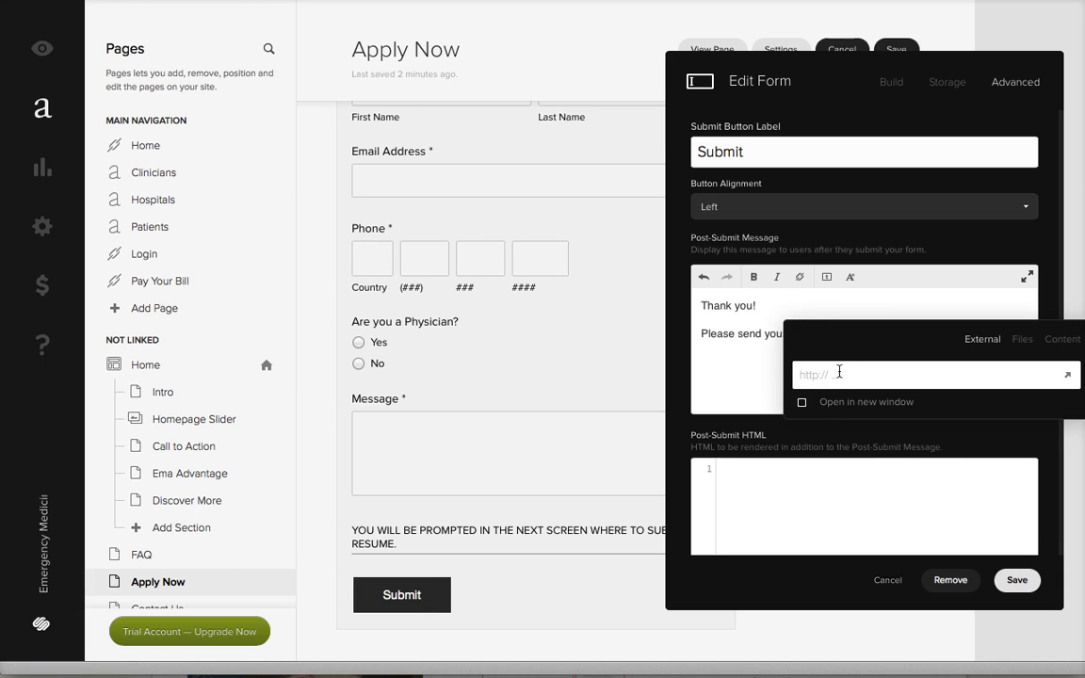
type("mailto:")
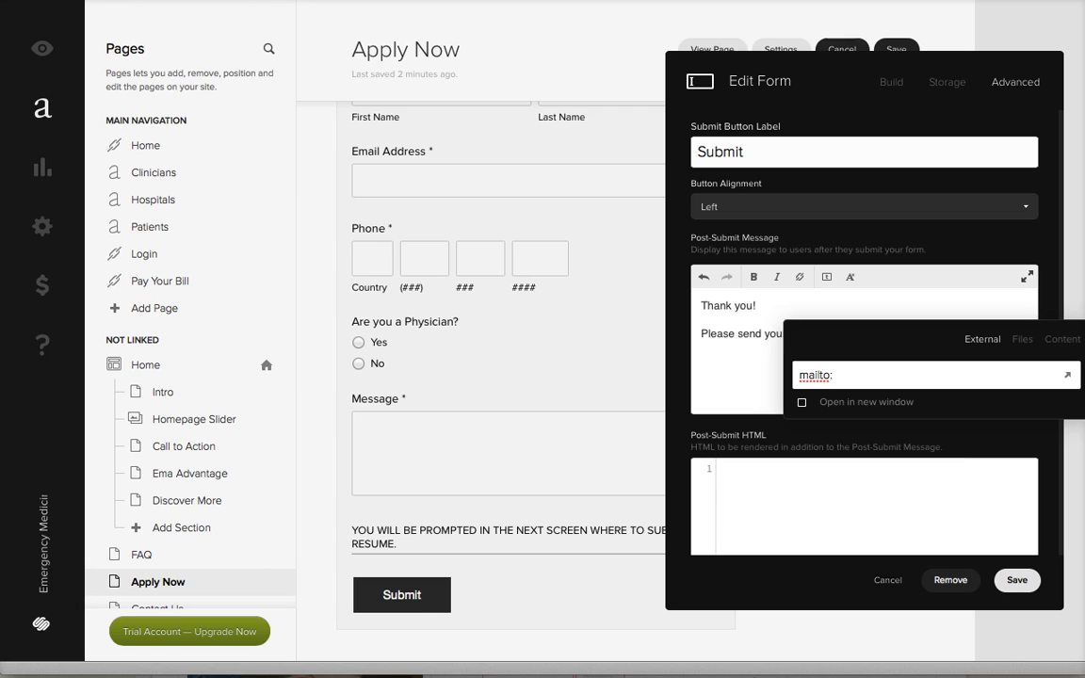
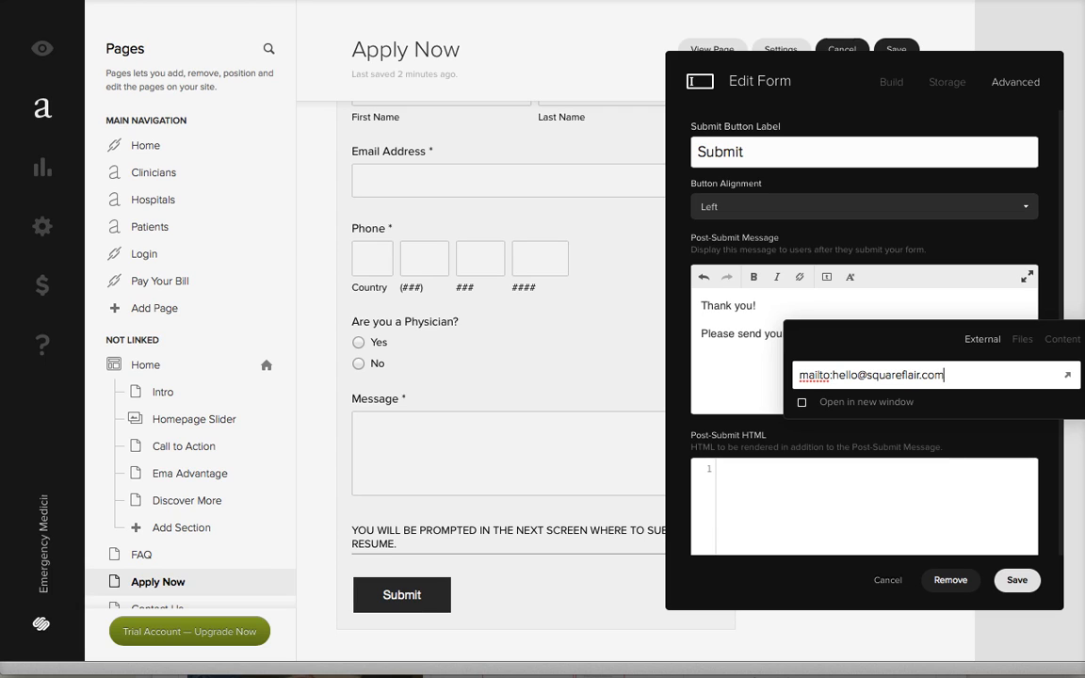
left_click(1066, 375)
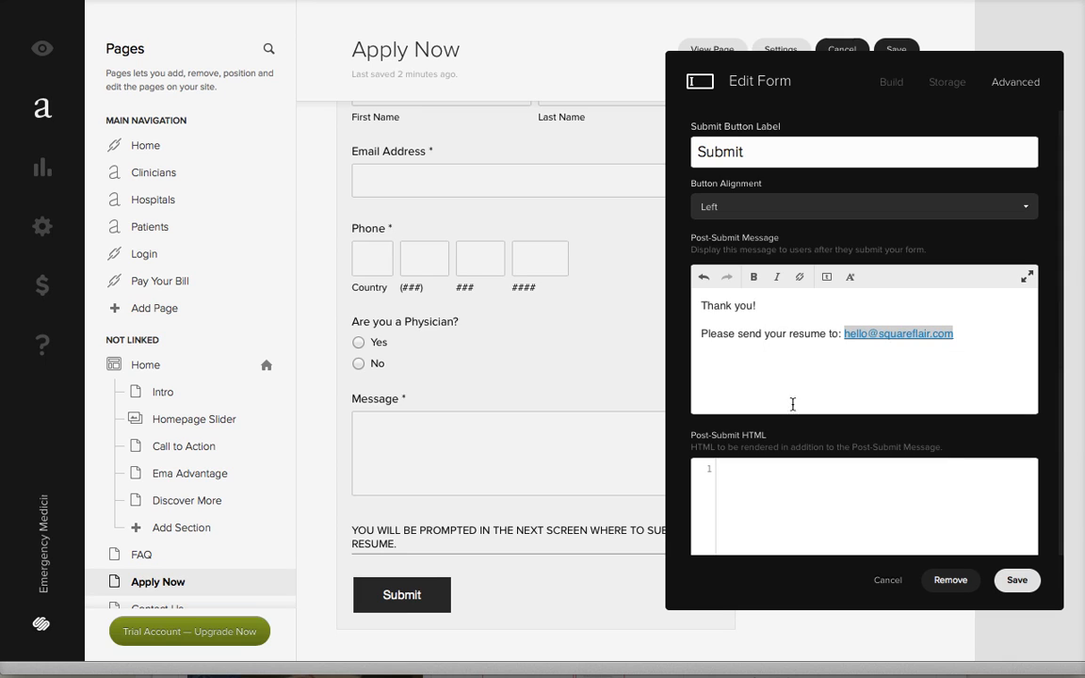
left_click(1017, 581)
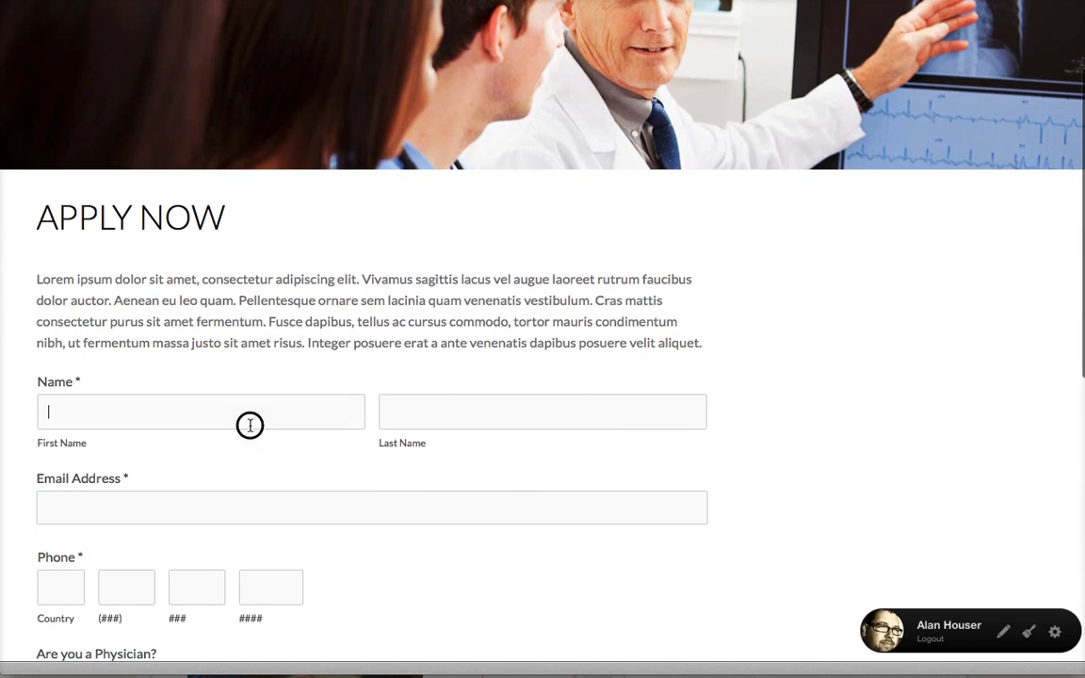
Step: Submit a test application with autofilled contact info, phone 317, No for physician and message 'asd'
type("A")
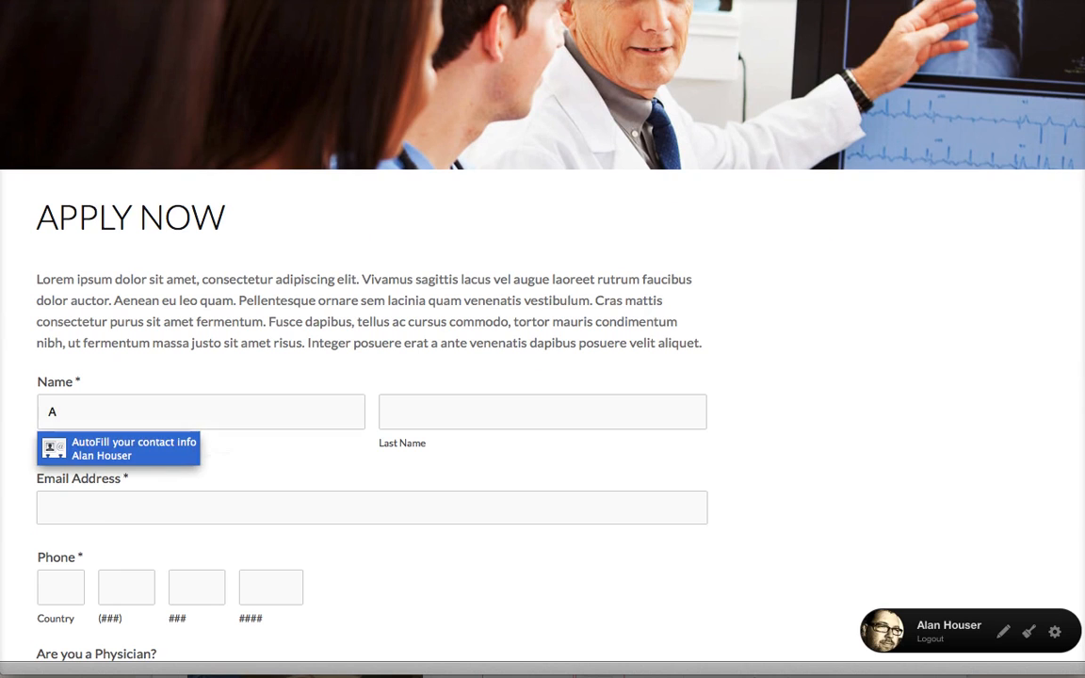
left_click(117, 448)
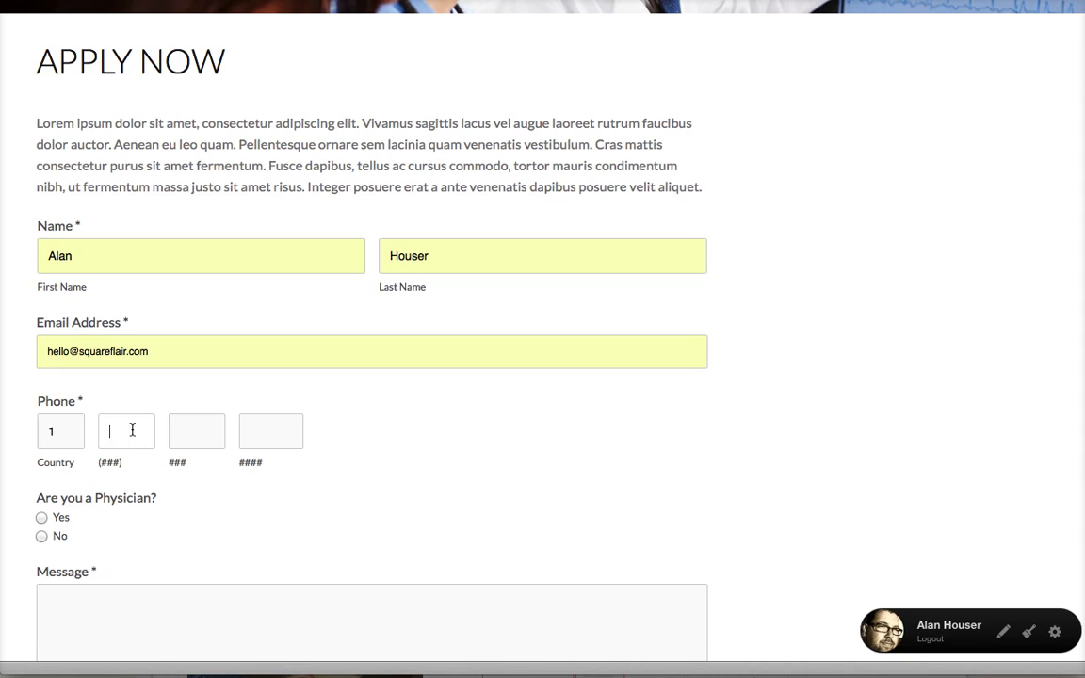
type("317")
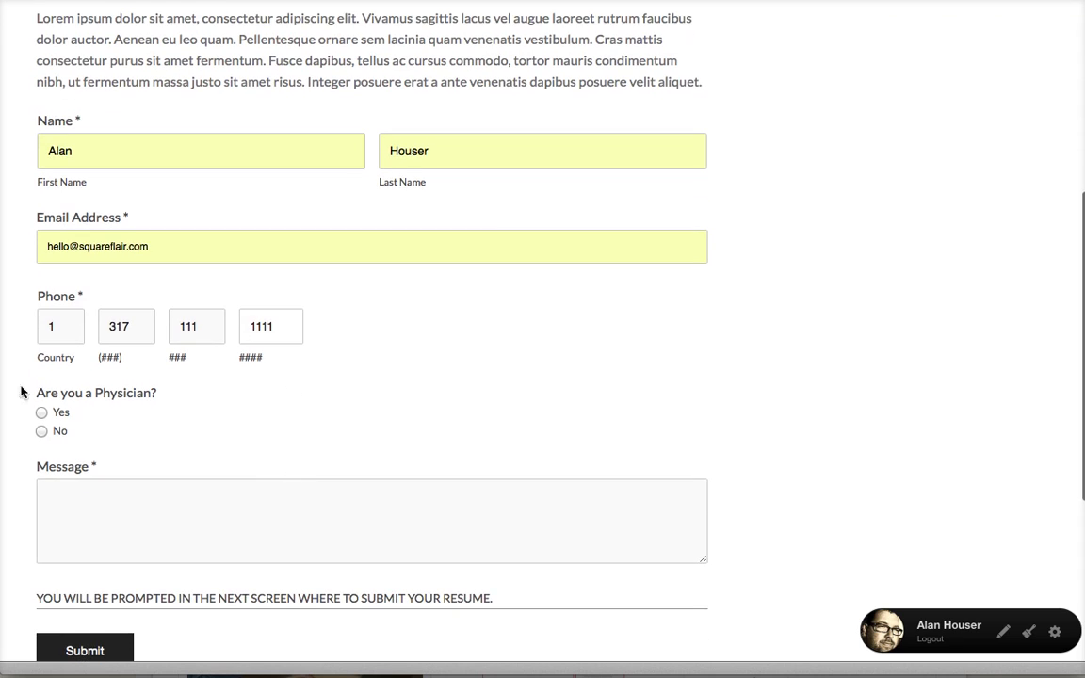
type("asd")
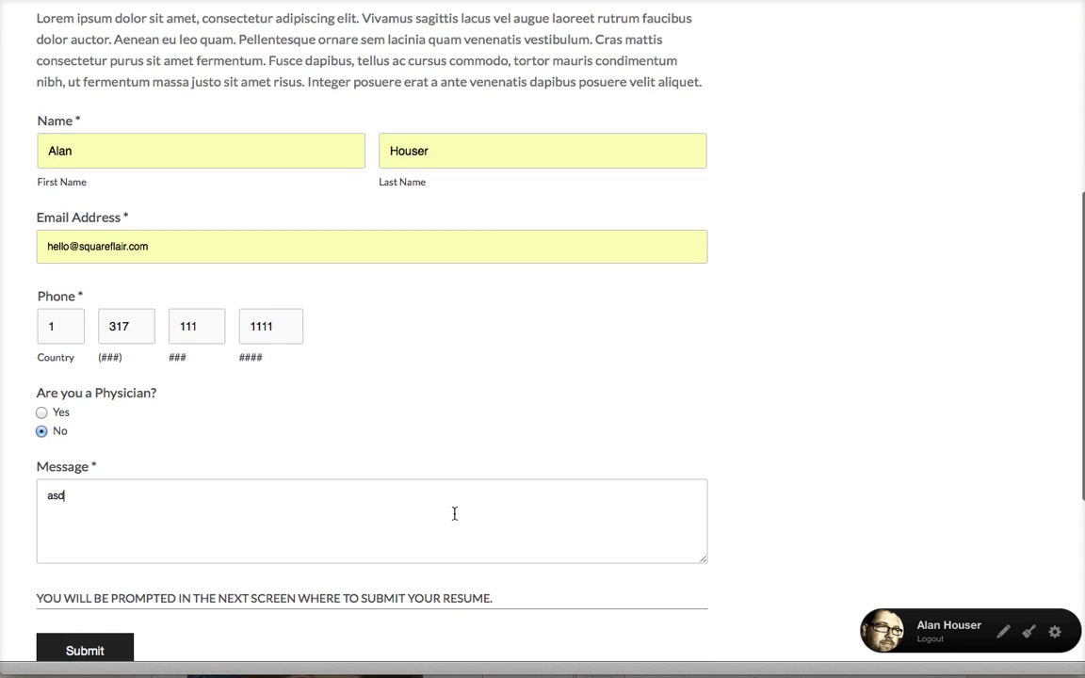
left_click(85, 650)
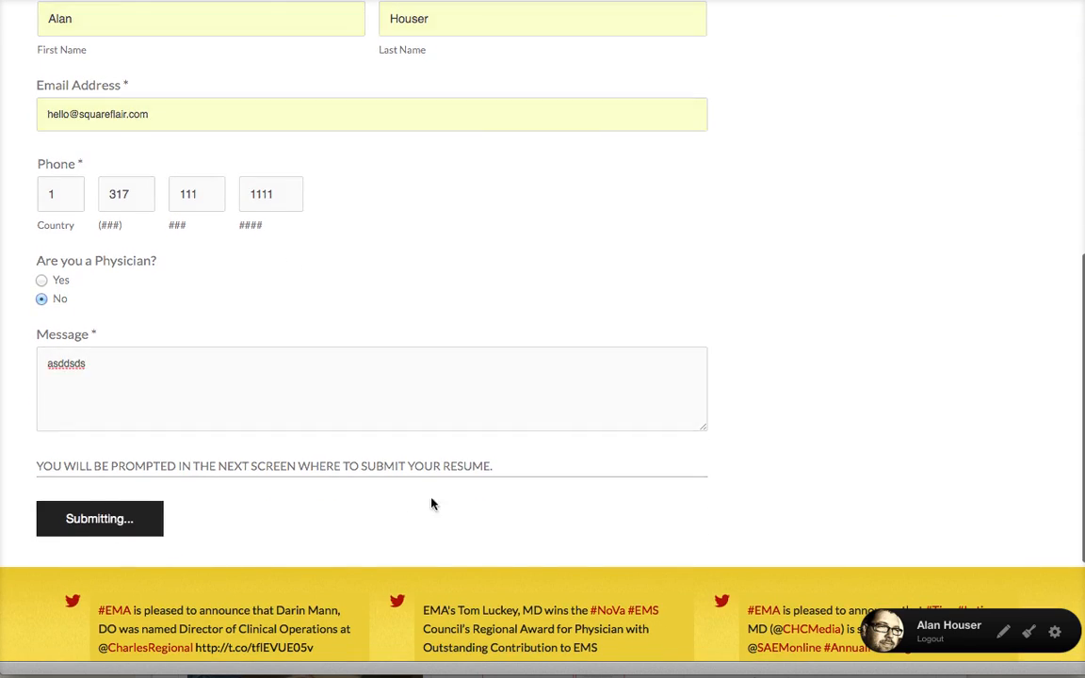
left_click(98, 518)
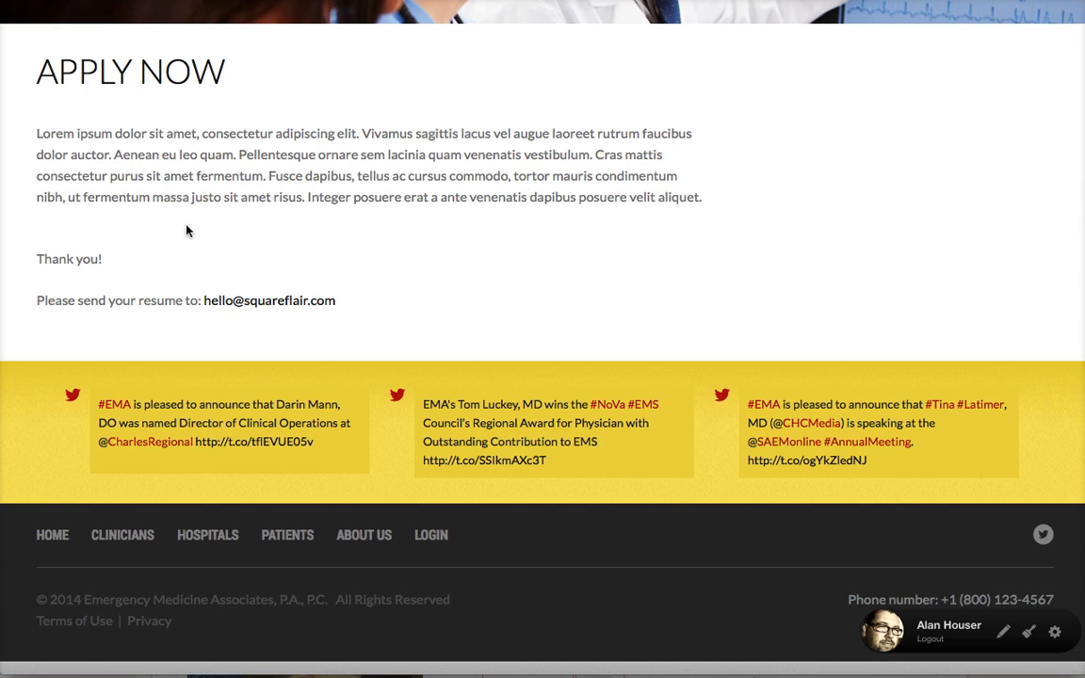
left_click_drag(37, 132, 422, 177)
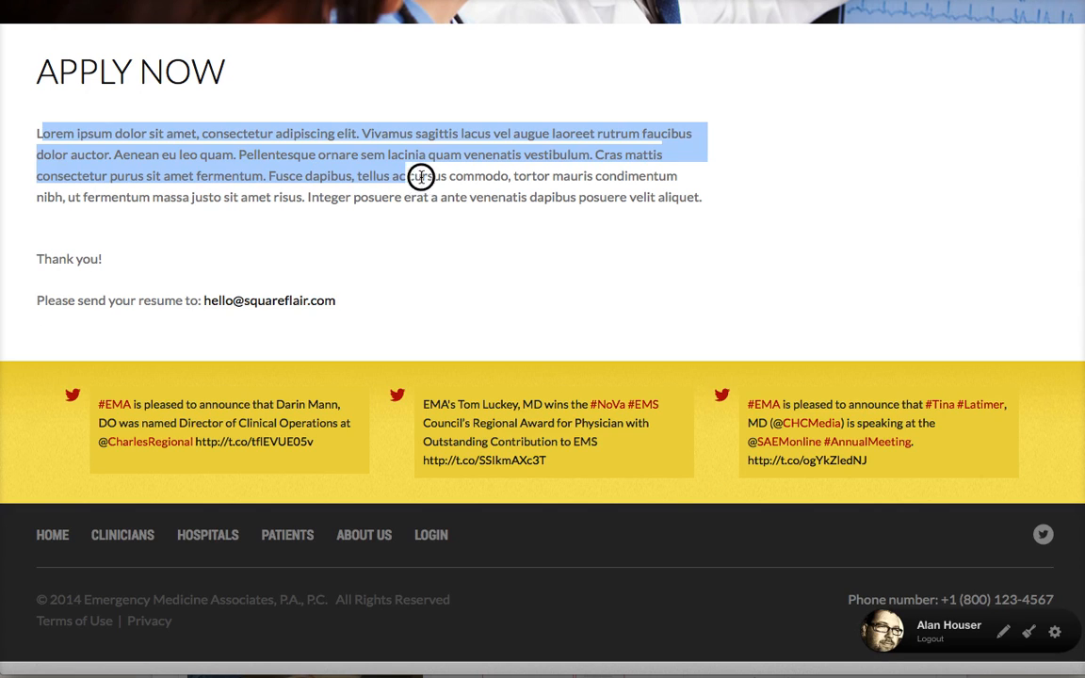
left_click(358, 211)
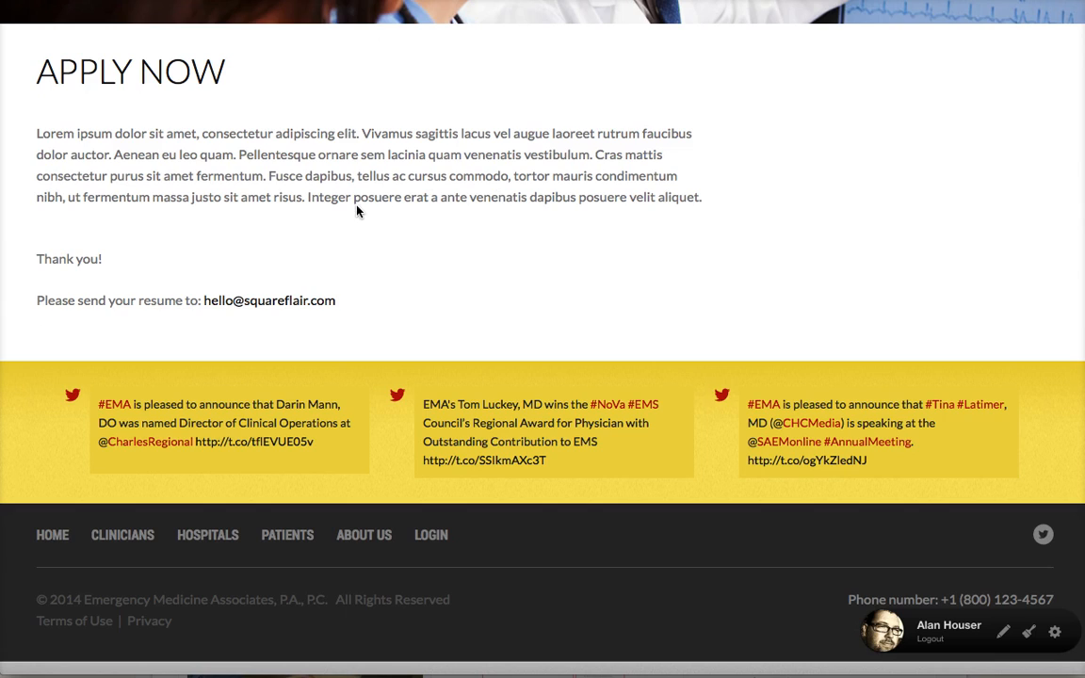
mouse_move(565, 197)
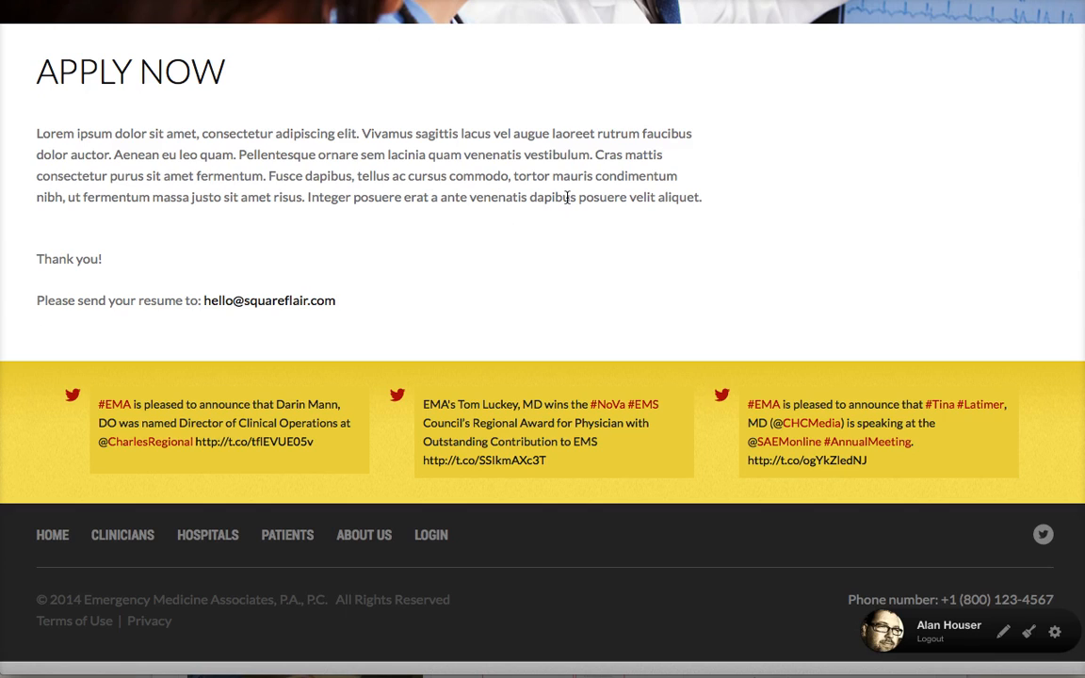
mouse_move(166, 292)
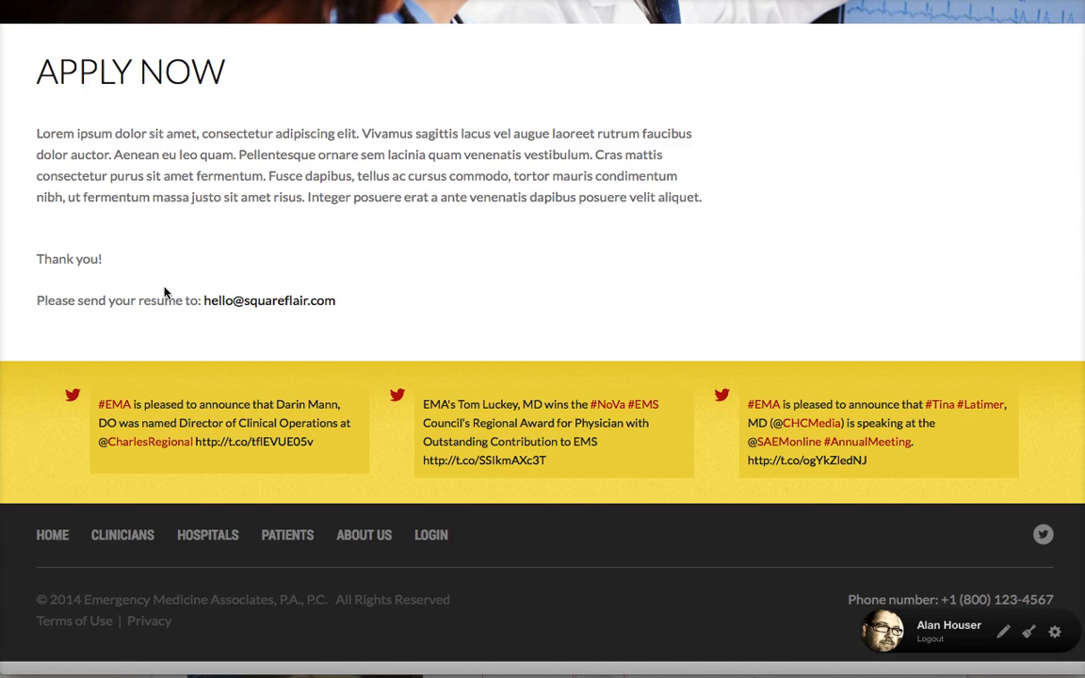
mouse_move(300, 305)
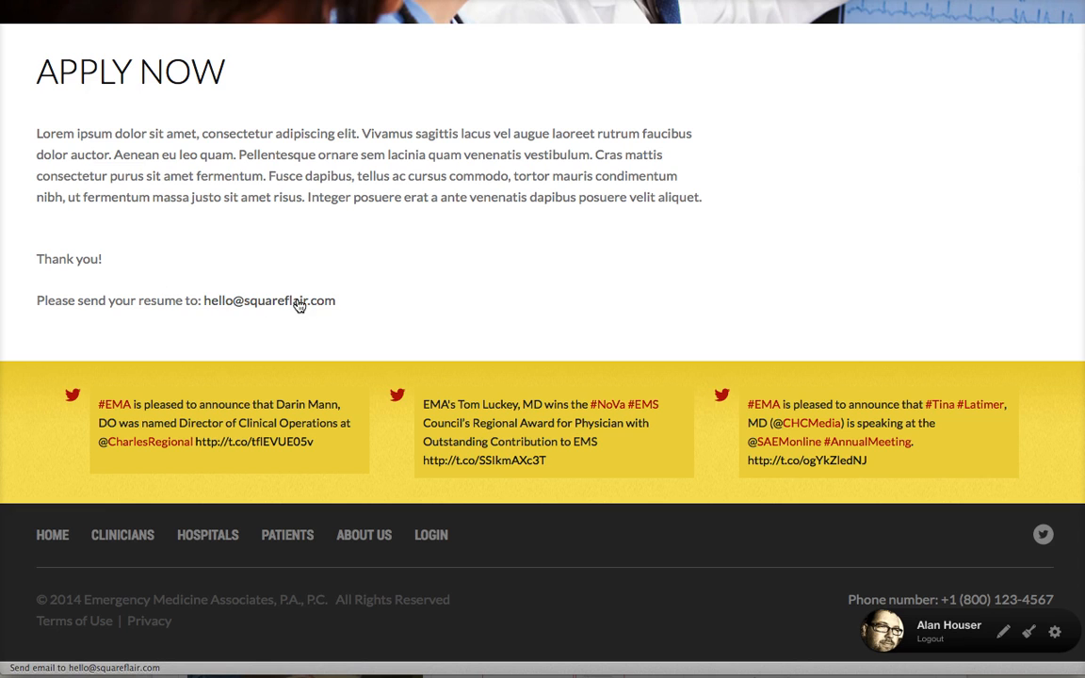